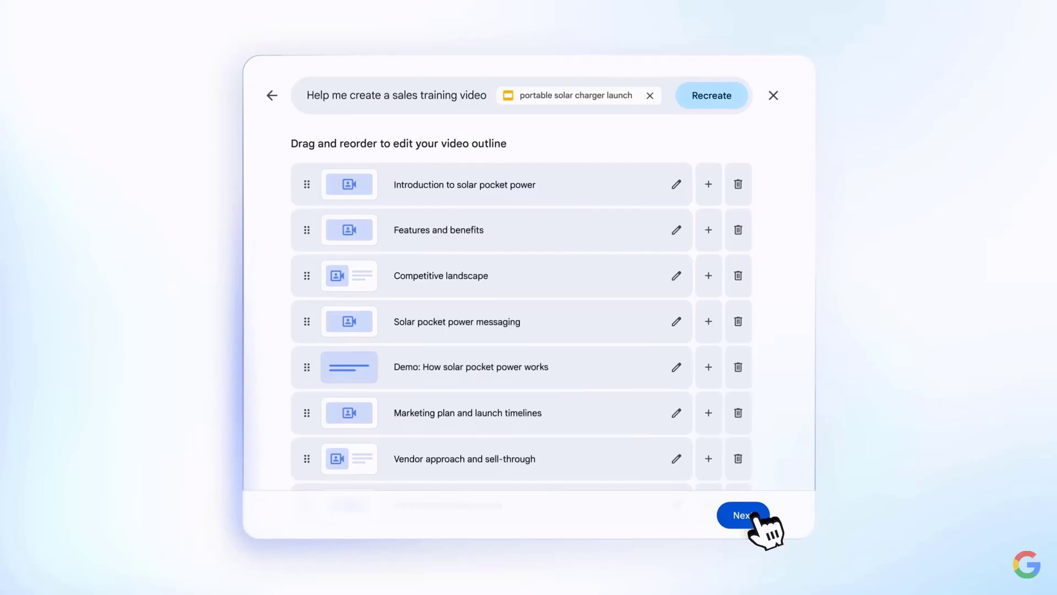
Accept the drafted sales training outline and view the visual style options.
click(743, 515)
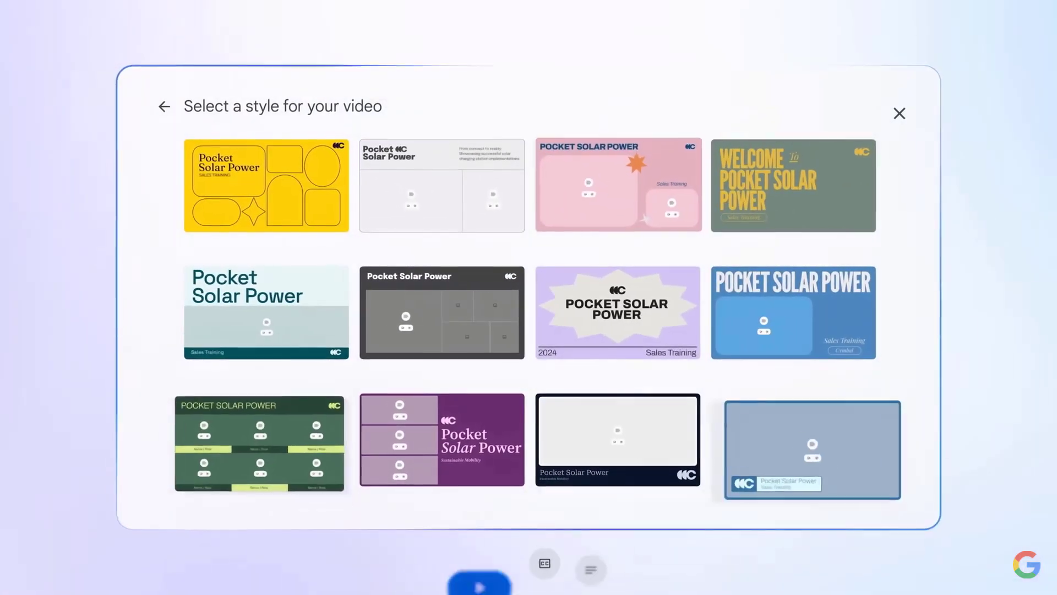
click(618, 184)
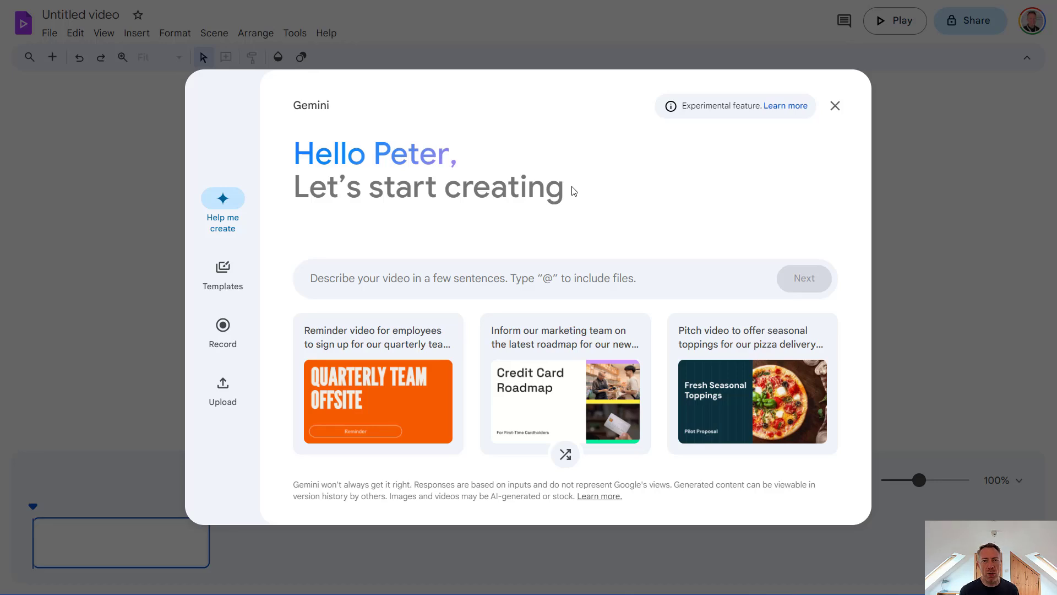
mouse_move(487, 193)
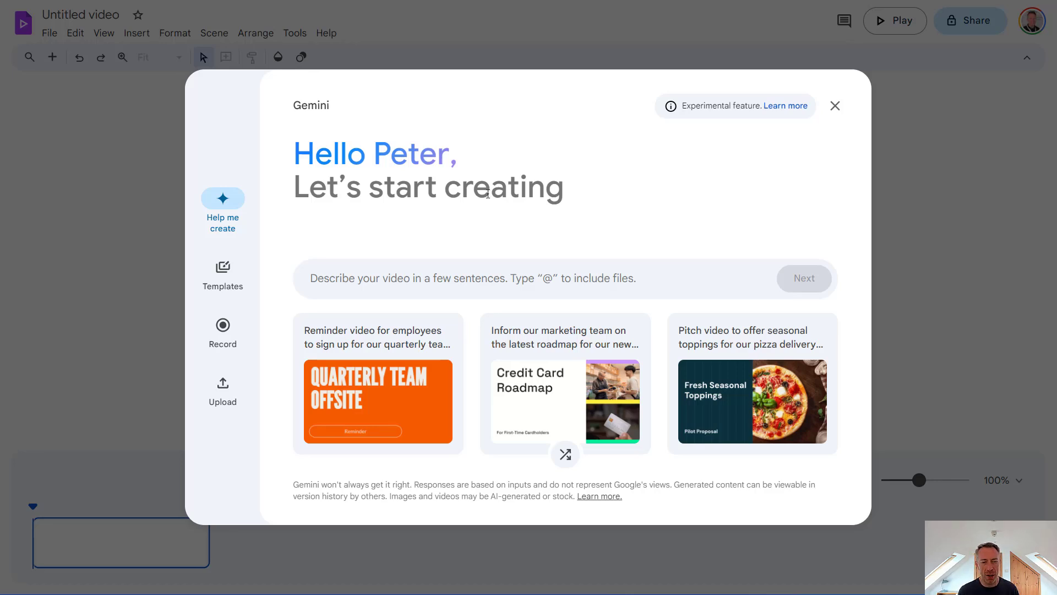
mouse_move(337, 202)
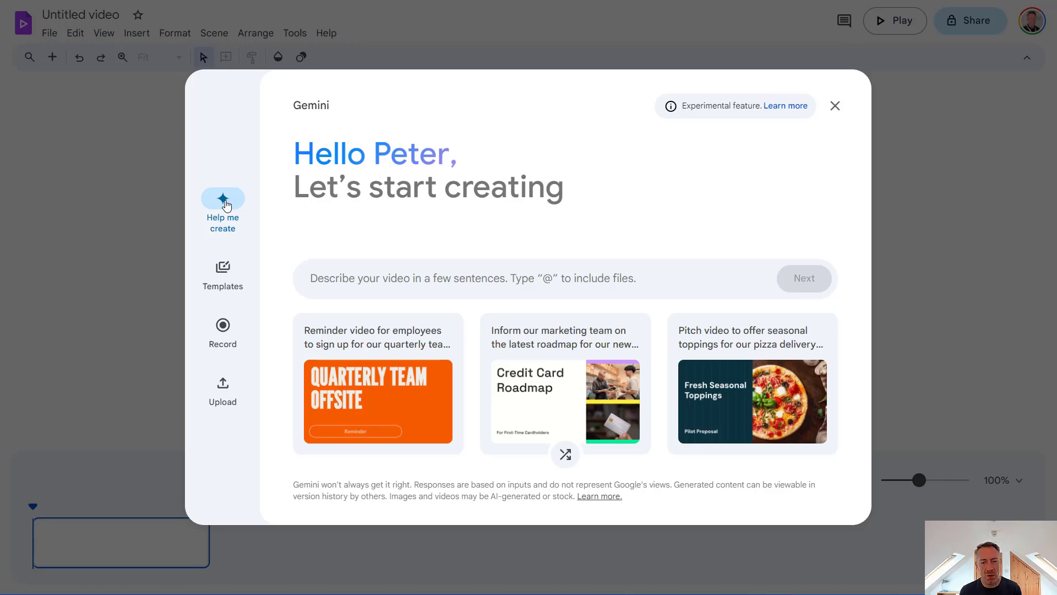
click(222, 271)
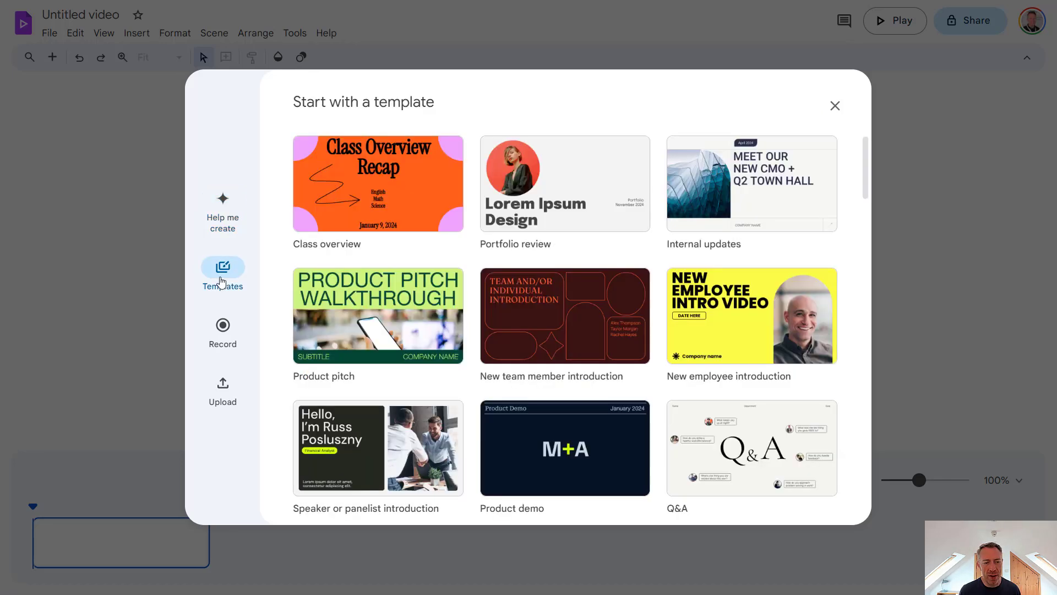
mouse_move(734, 215)
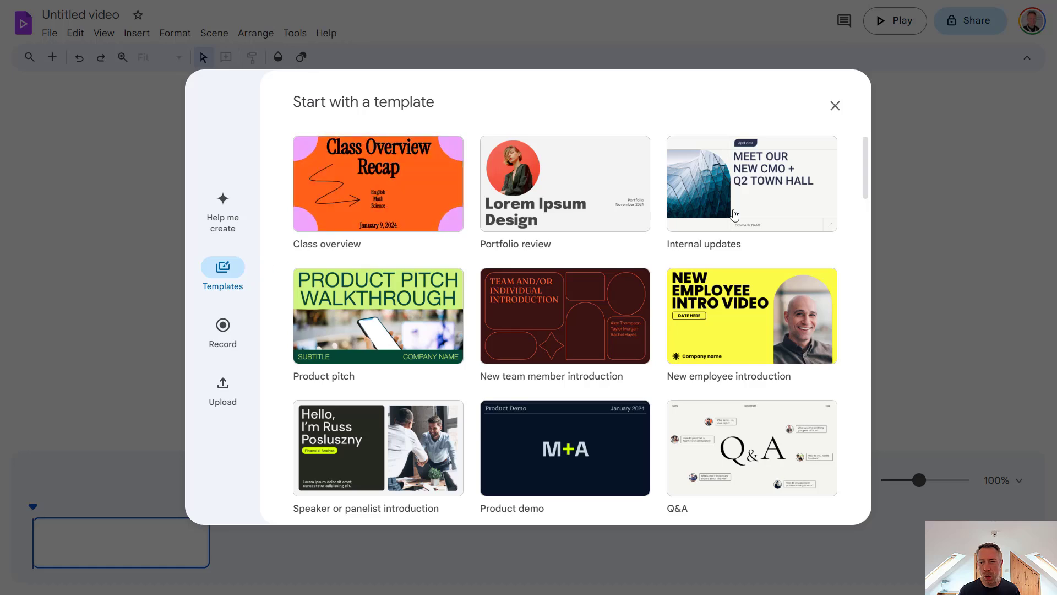
scroll(down, 3)
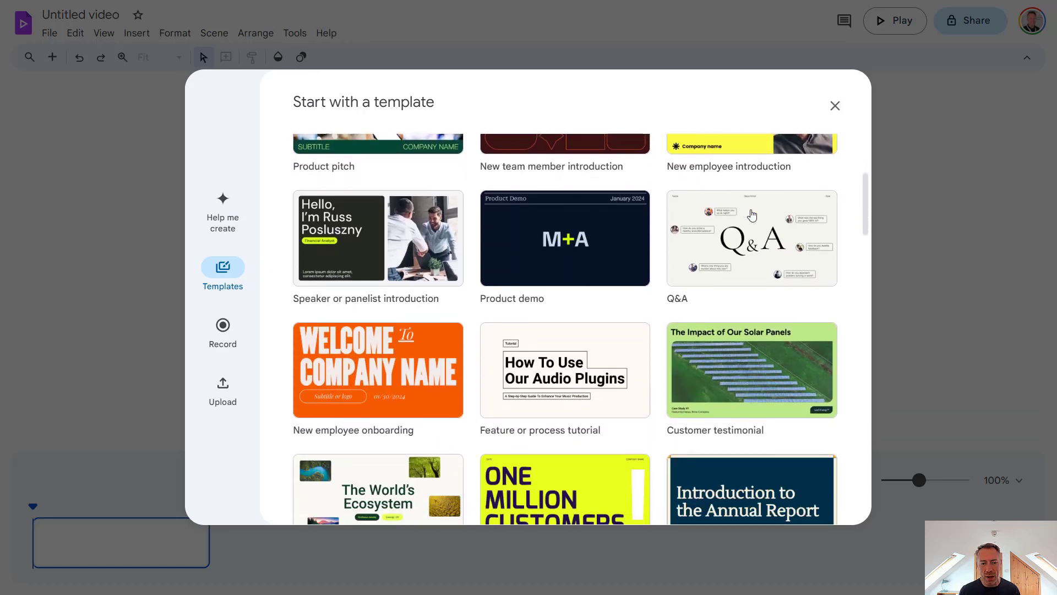
scroll(down, 3)
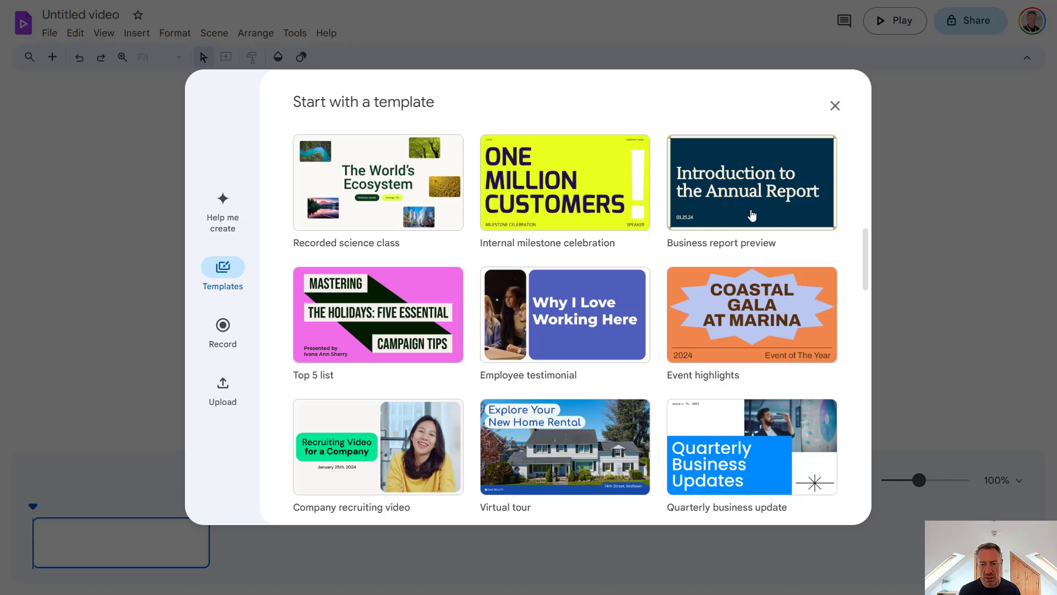
scroll(down, 3)
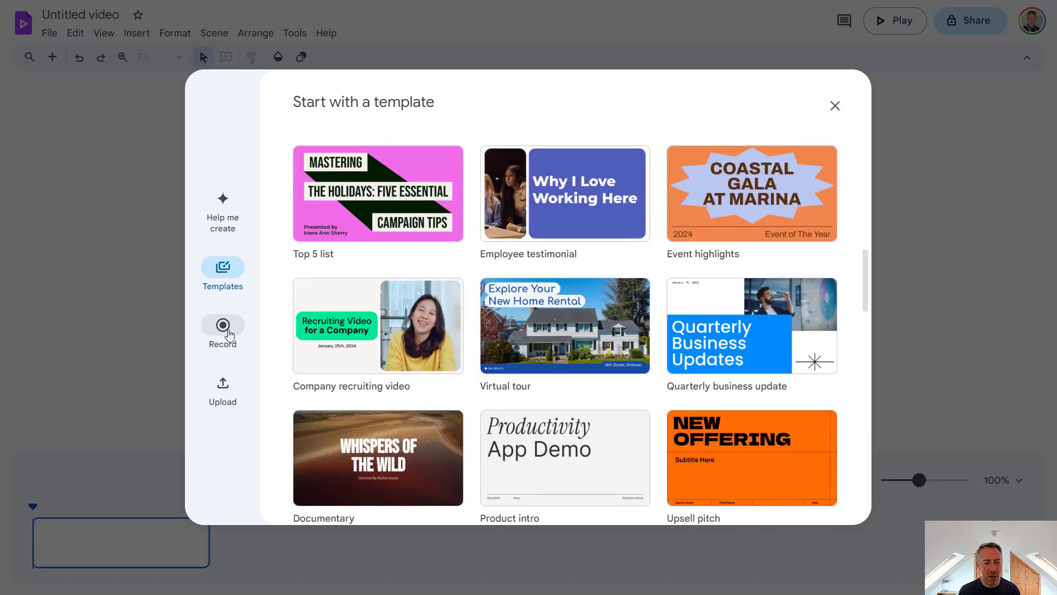
click(222, 325)
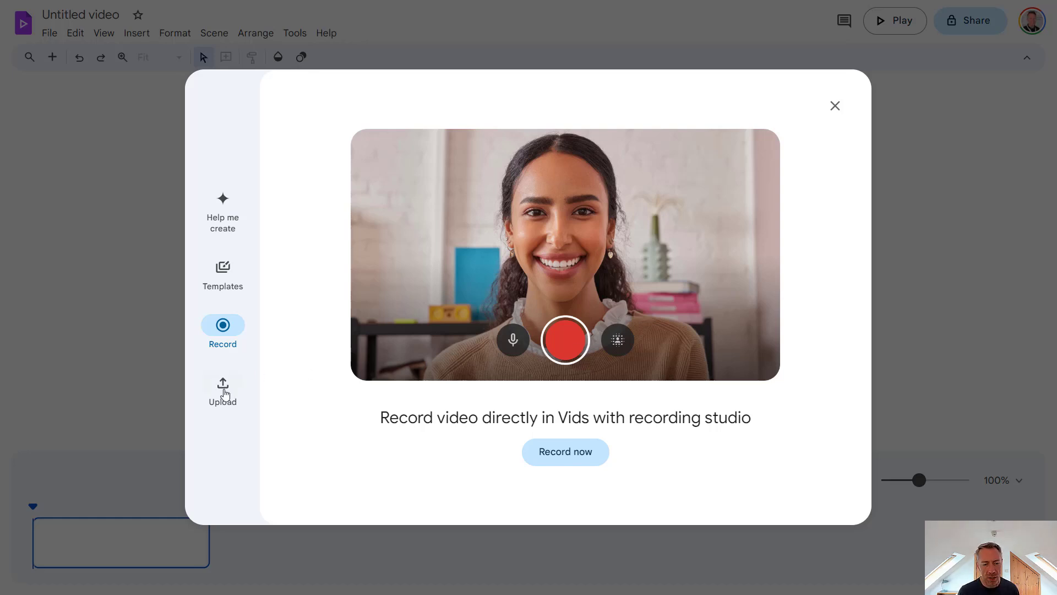
click(222, 387)
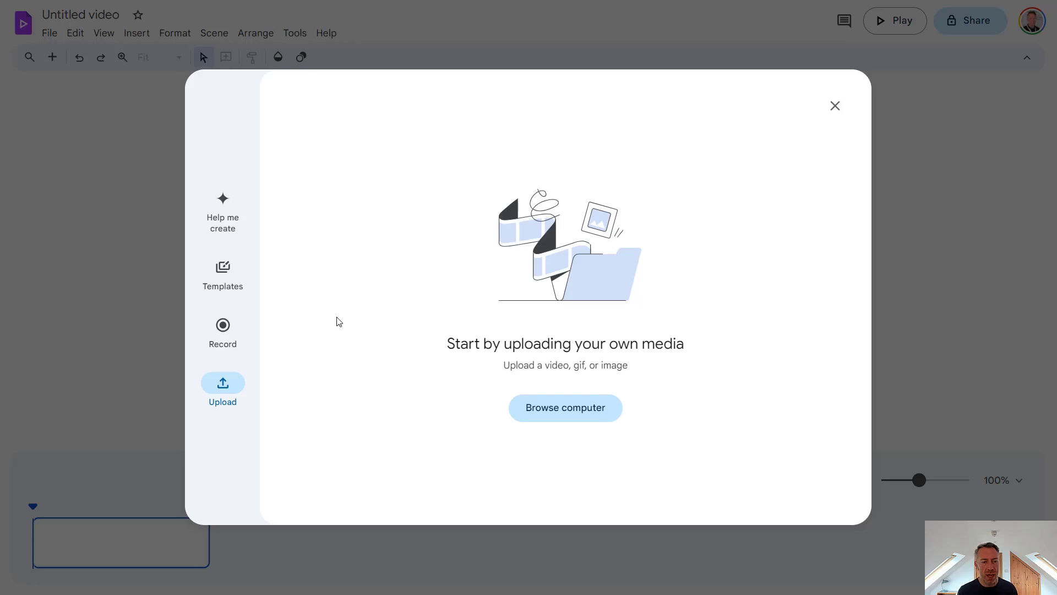
mouse_move(224, 207)
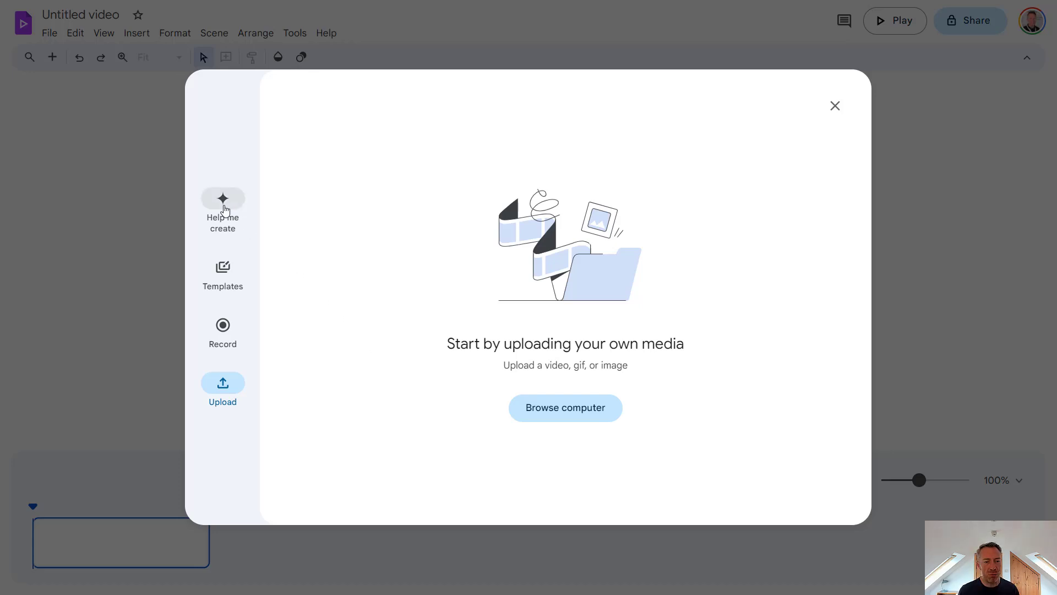
click(222, 203)
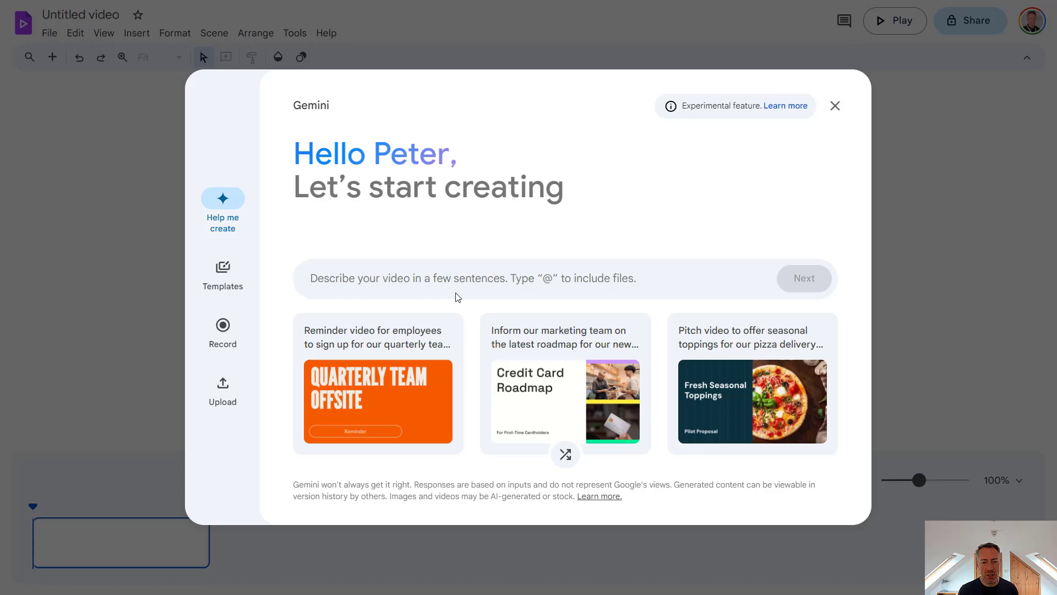
click(445, 286)
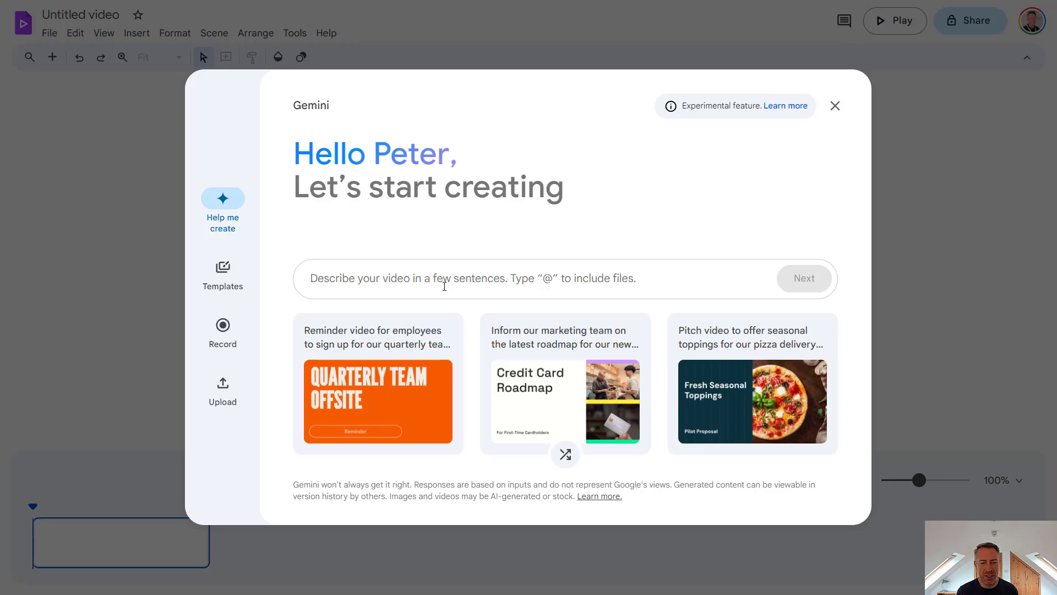
mouse_move(437, 302)
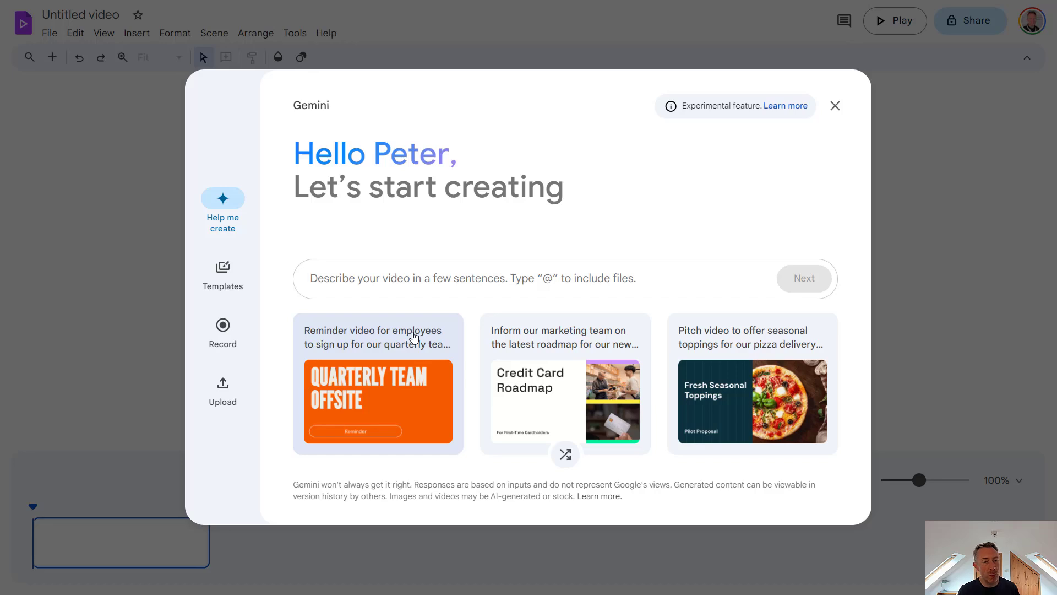
mouse_move(402, 339)
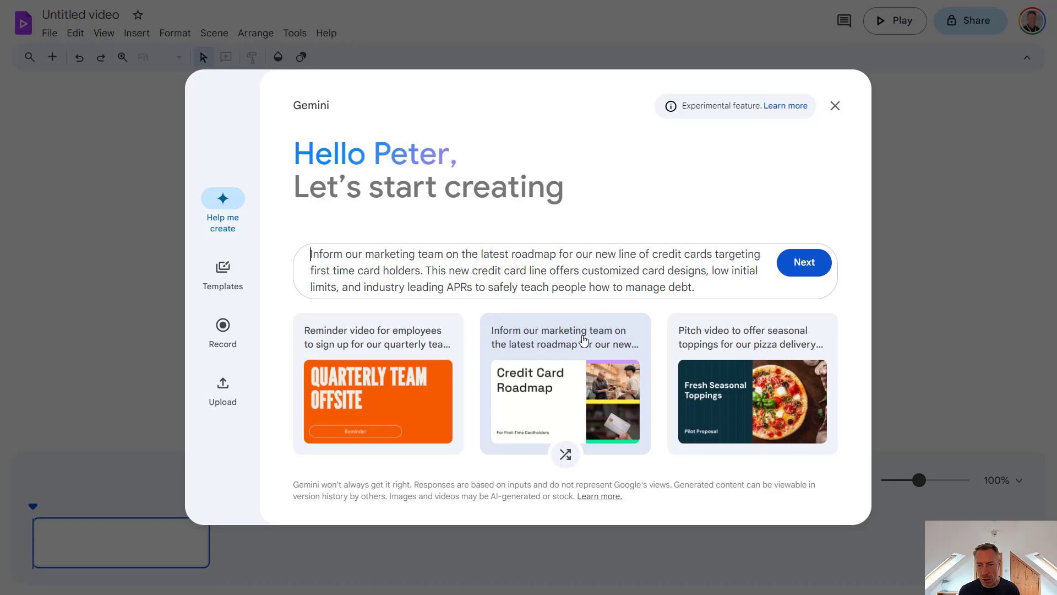
click(753, 400)
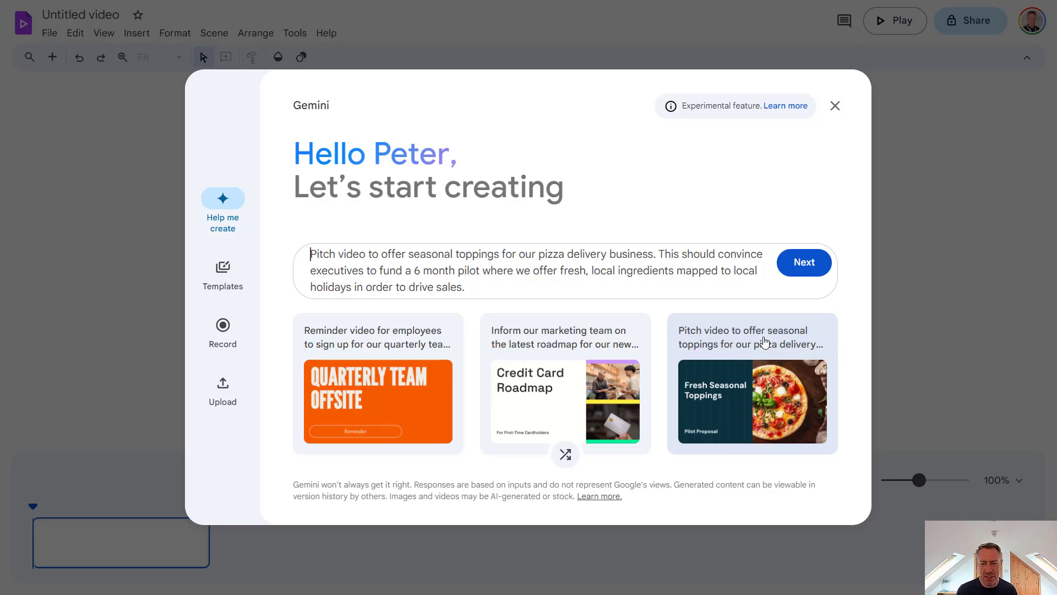
double_click(573, 271)
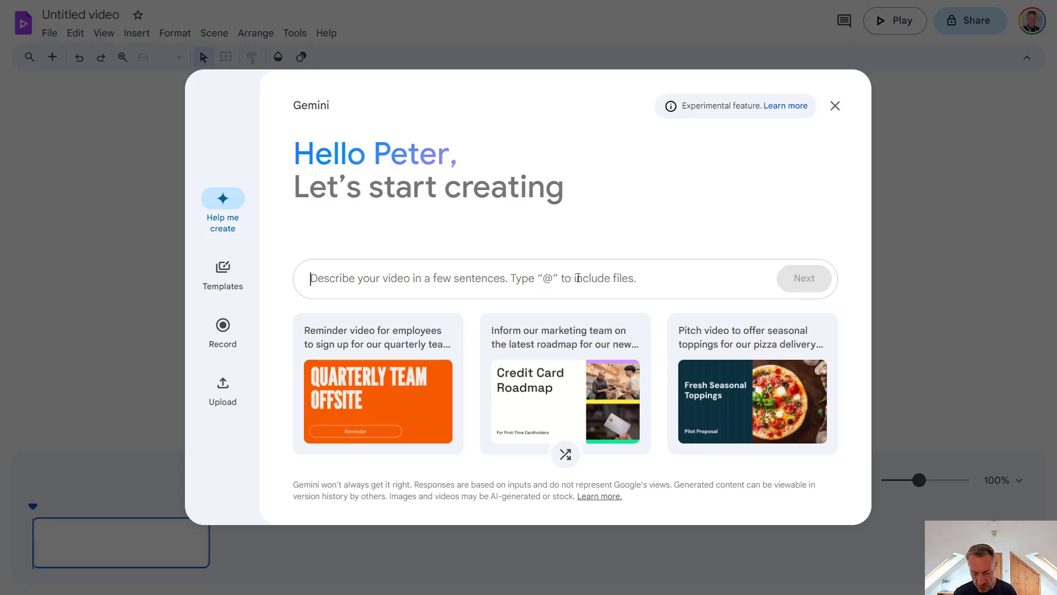
Submit 'Cyber security training for school staff' as the Gemini video description.
text(Cyber security training fo)
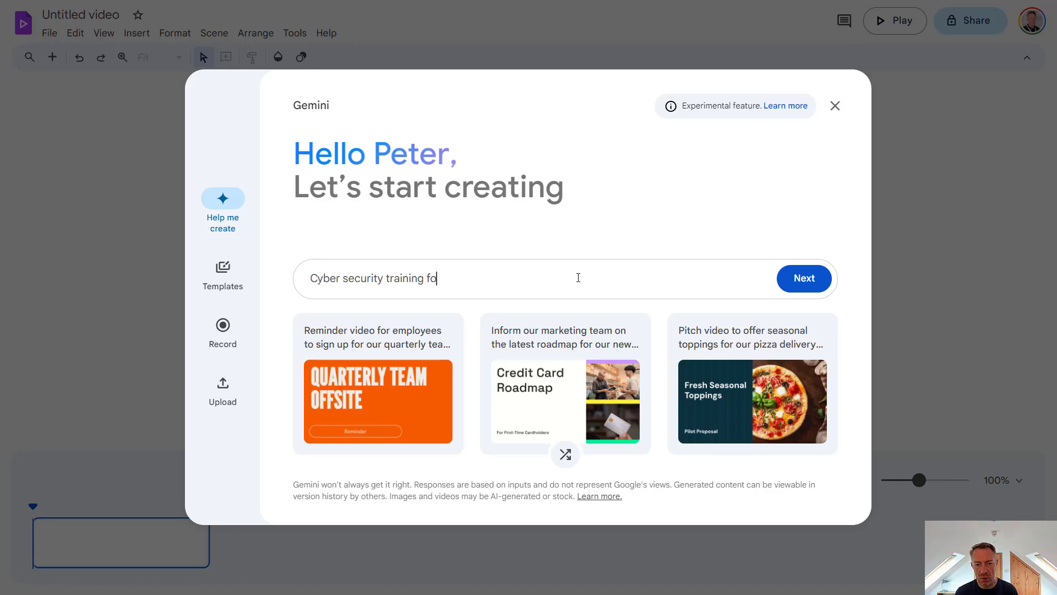
text(r school s)
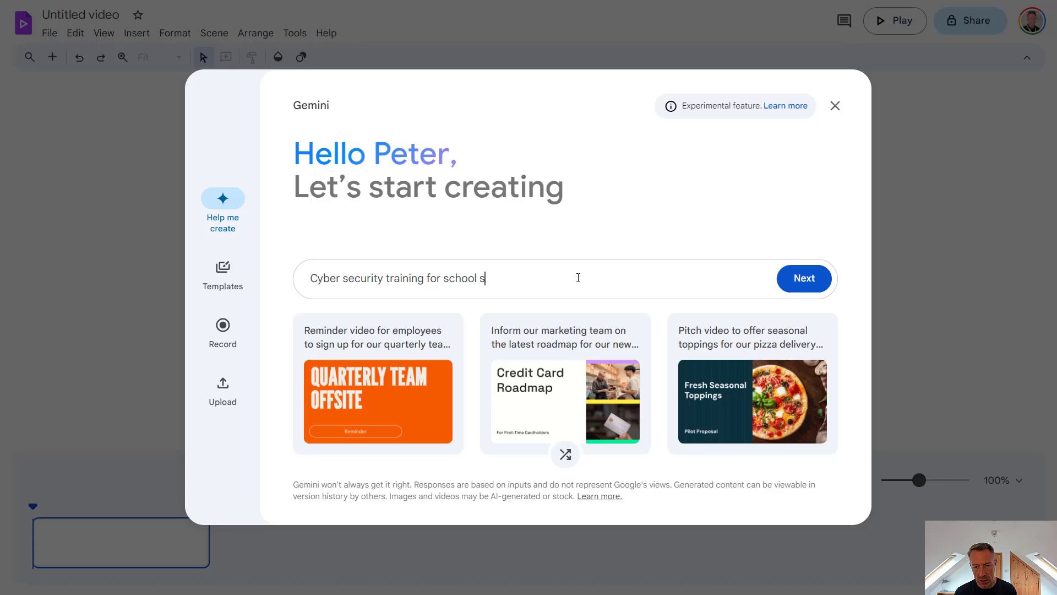
text(taff)
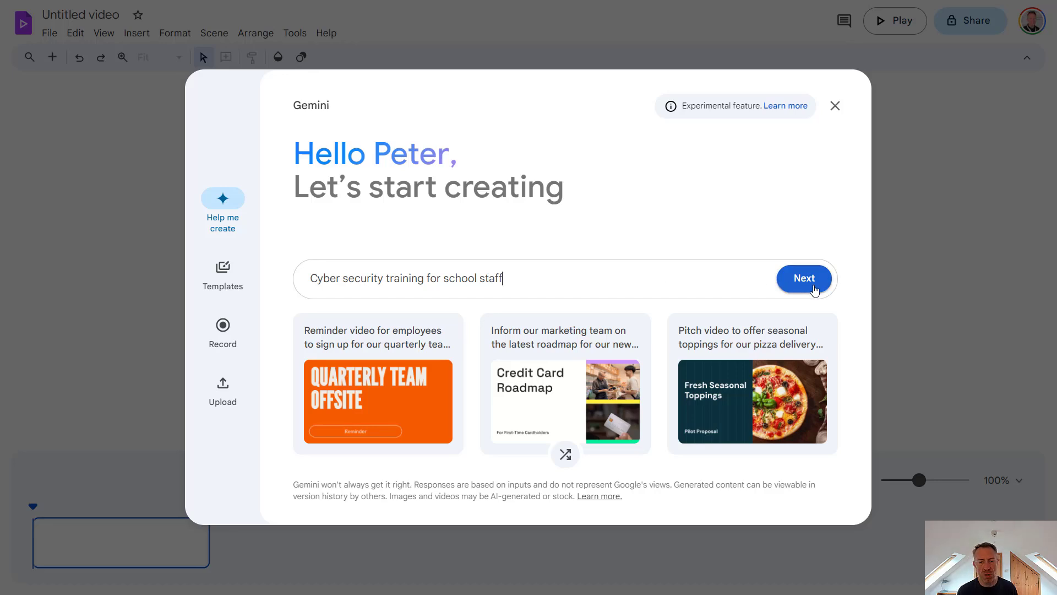
click(804, 278)
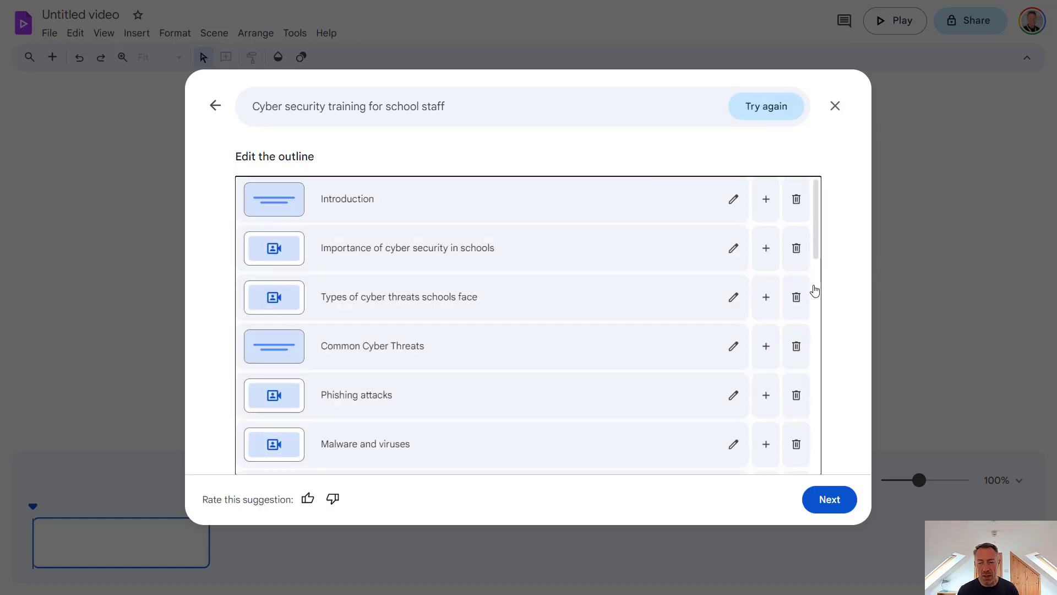
mouse_move(739, 201)
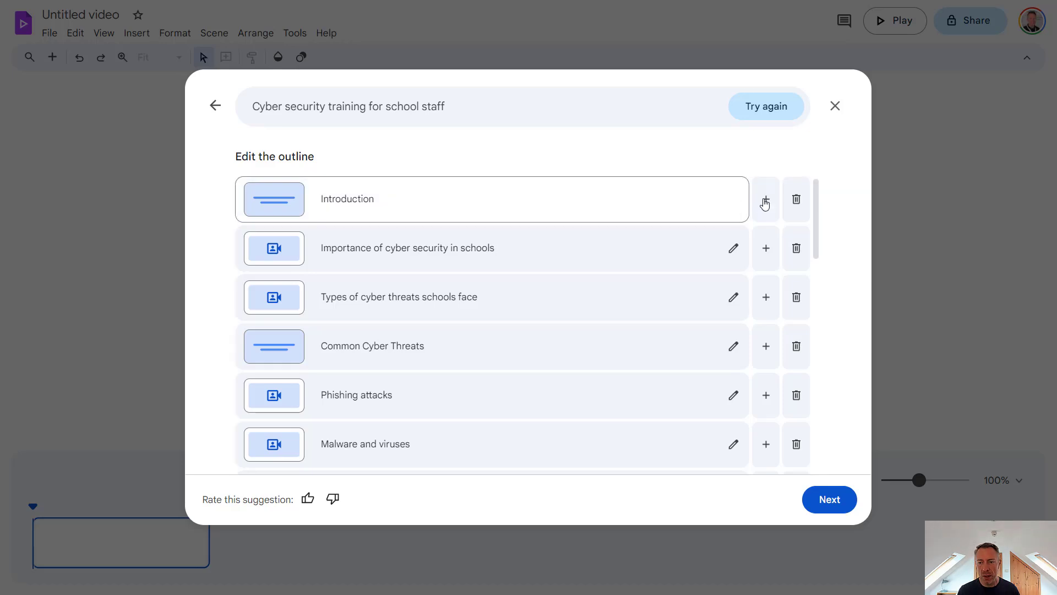
click(766, 199)
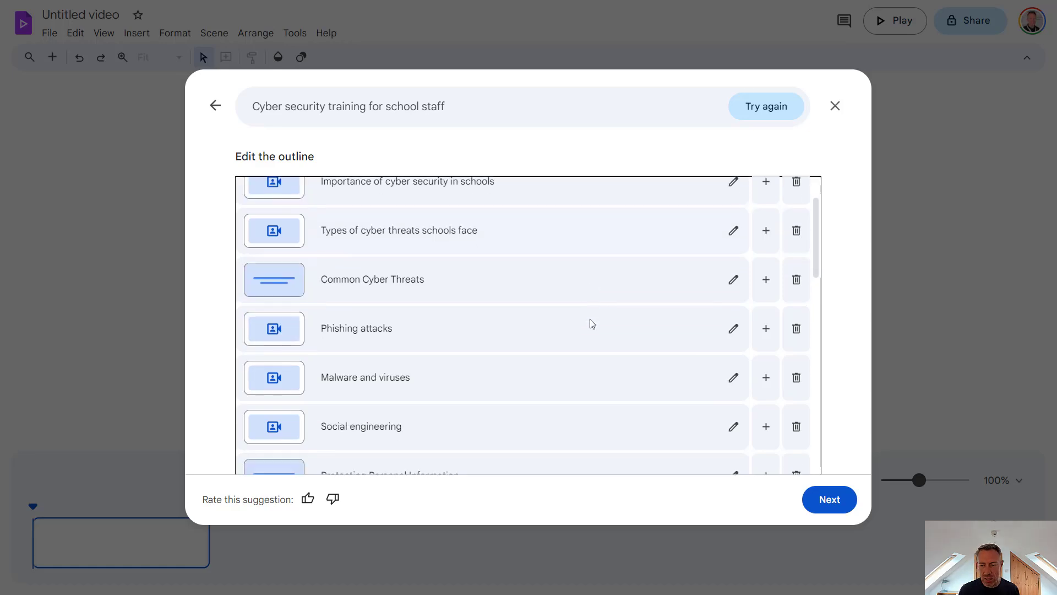
scroll(down, 3)
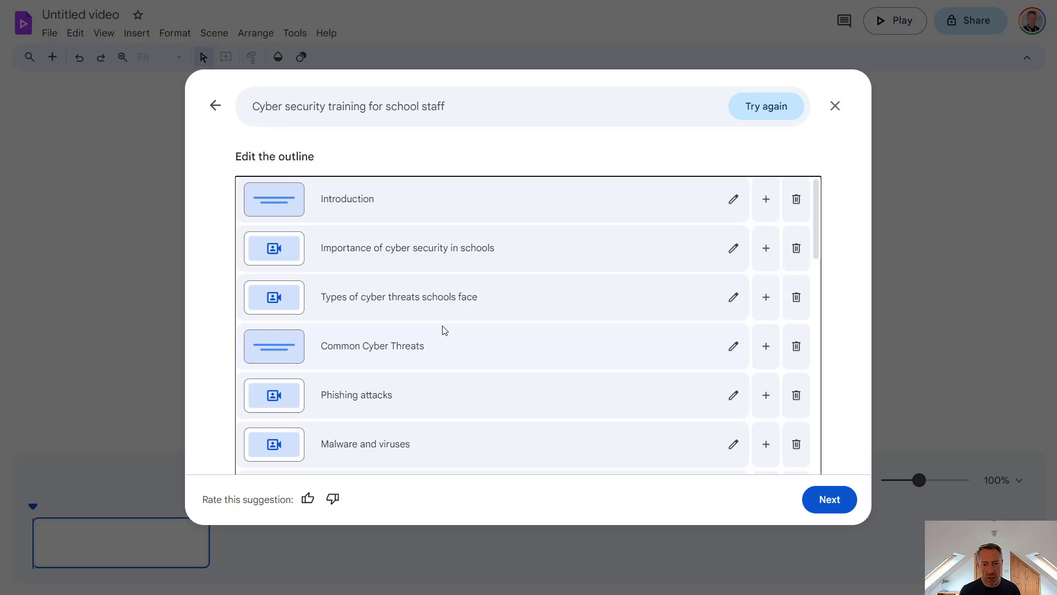
scroll(down, 3)
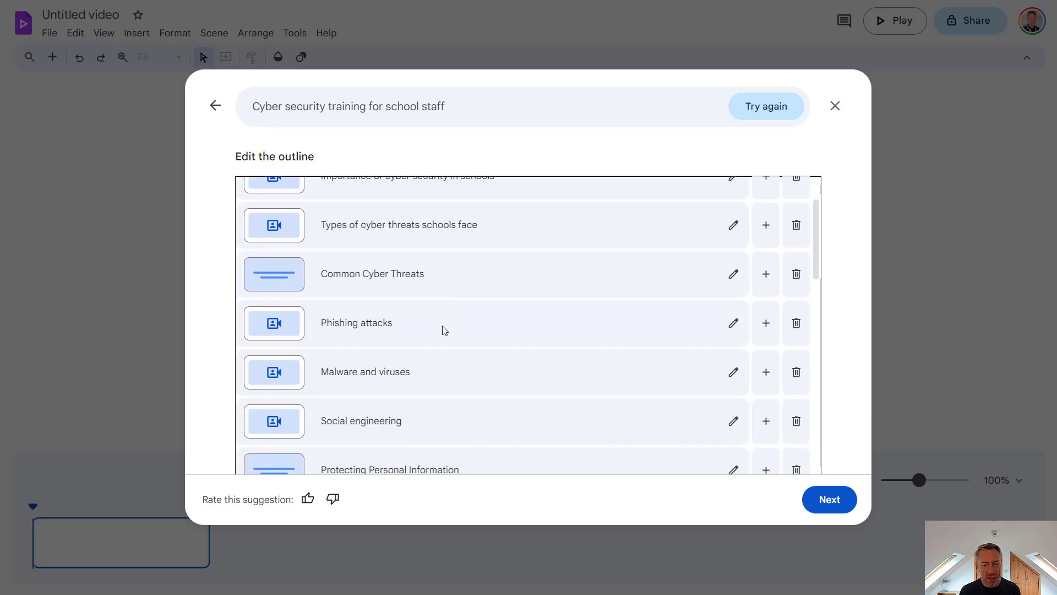
scroll(down, 3)
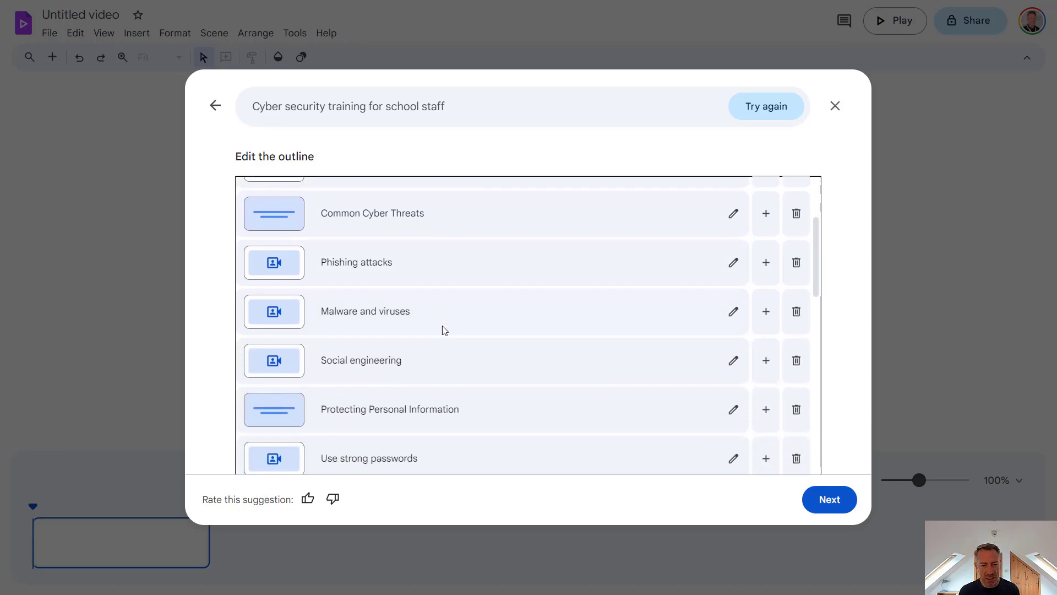
scroll(down, 3)
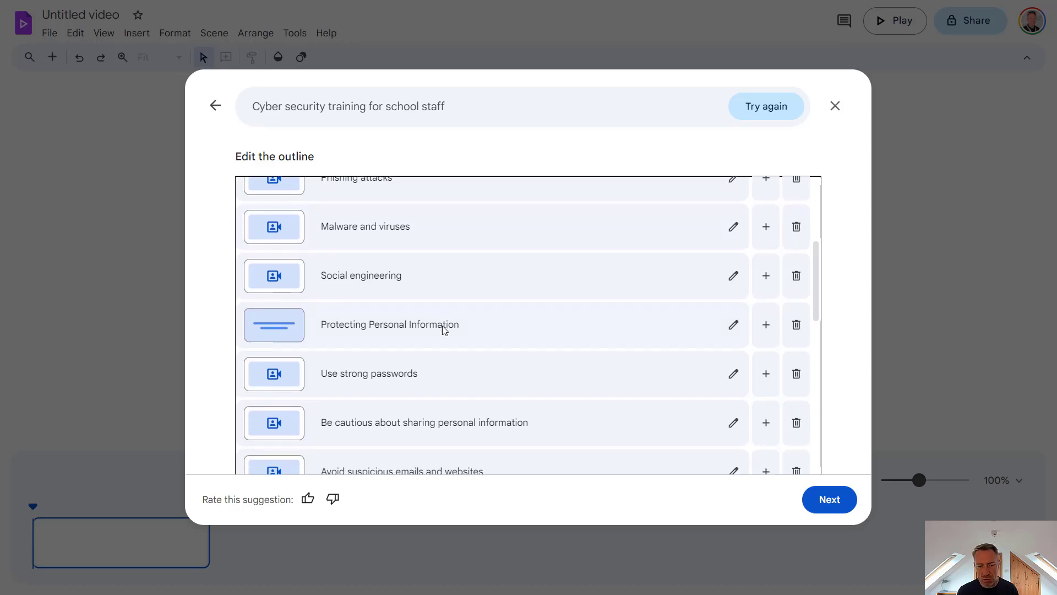
scroll(down, 3)
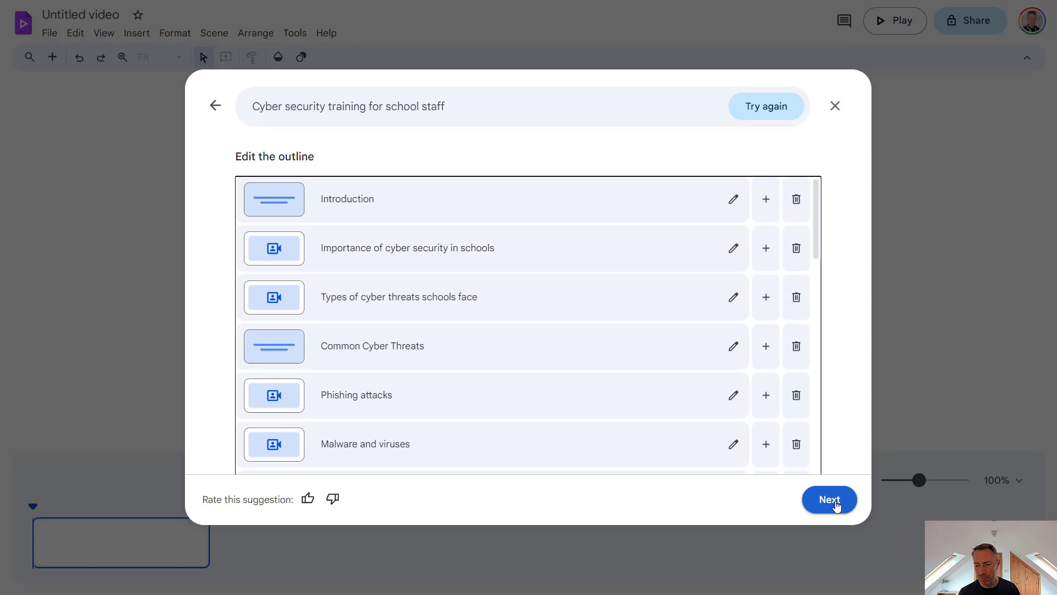
Accept the outline and compare the title-and-photo and presenter sample designs.
click(830, 500)
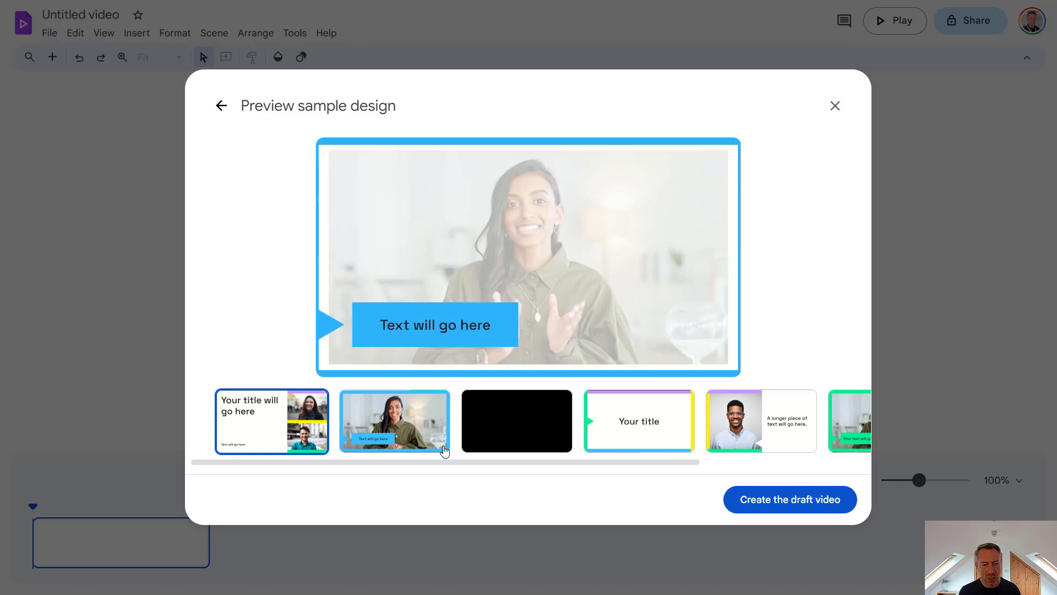
click(517, 421)
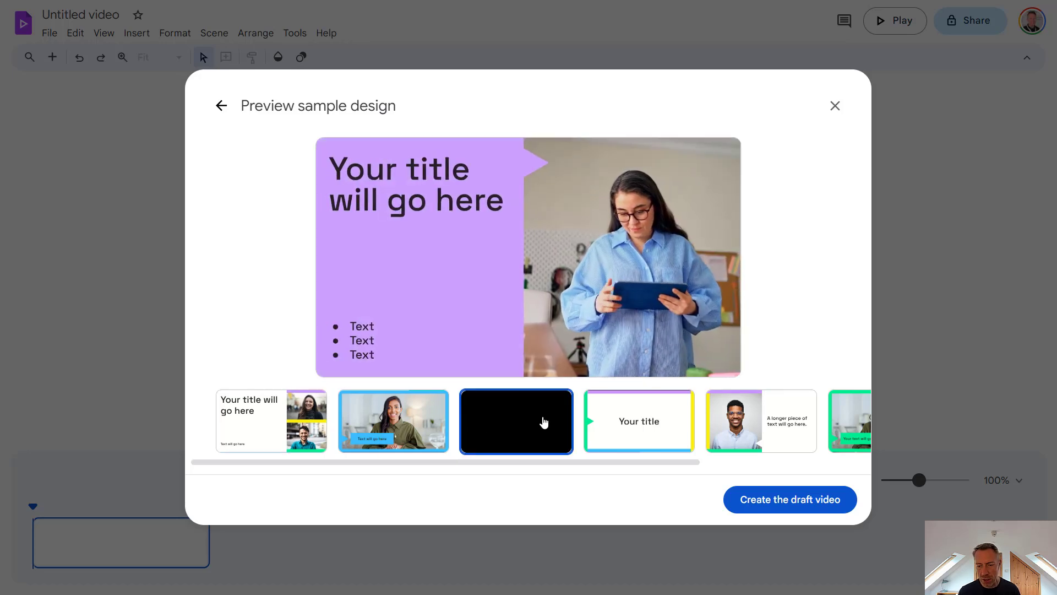
click(393, 421)
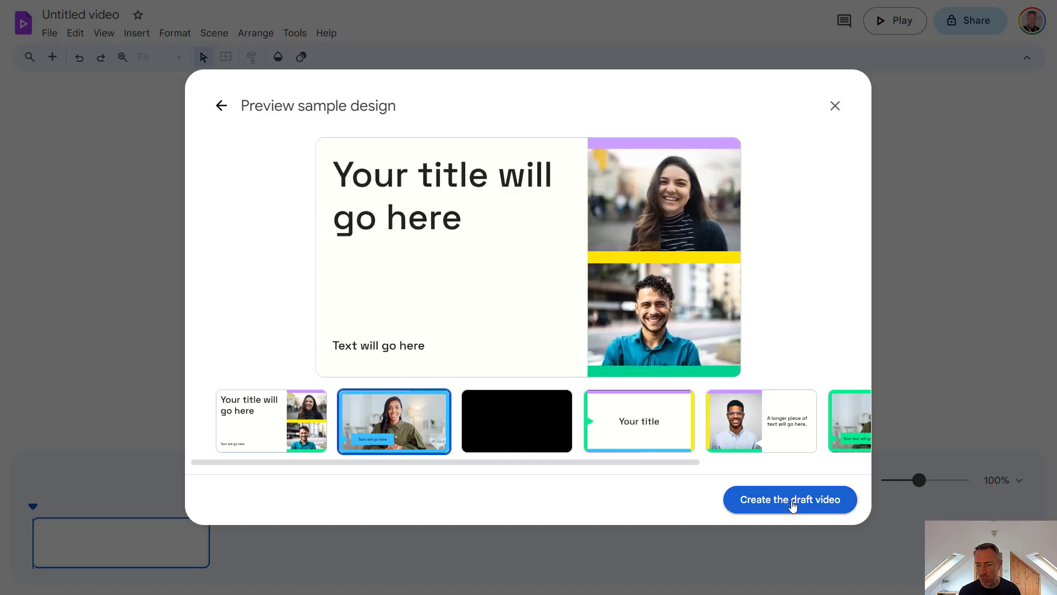
Create the draft video with scenes, scripts and background music.
click(790, 499)
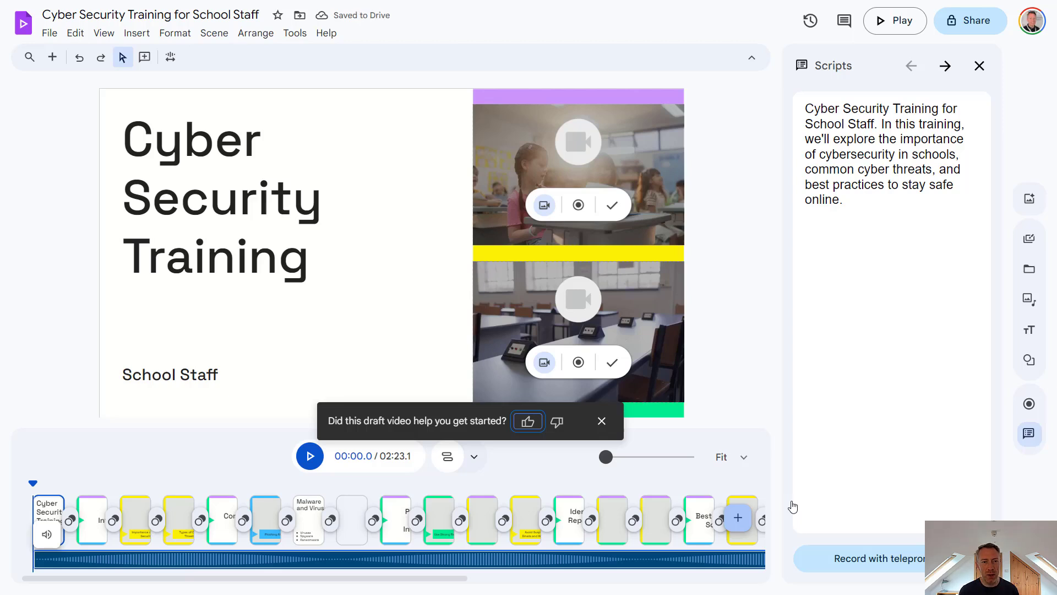
mouse_move(213, 50)
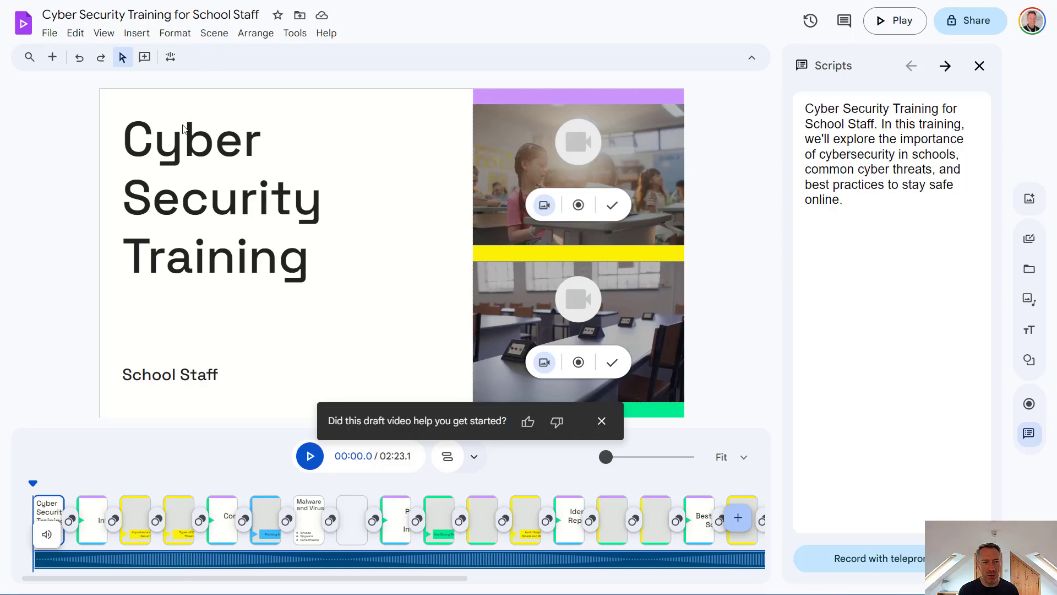
mouse_move(419, 228)
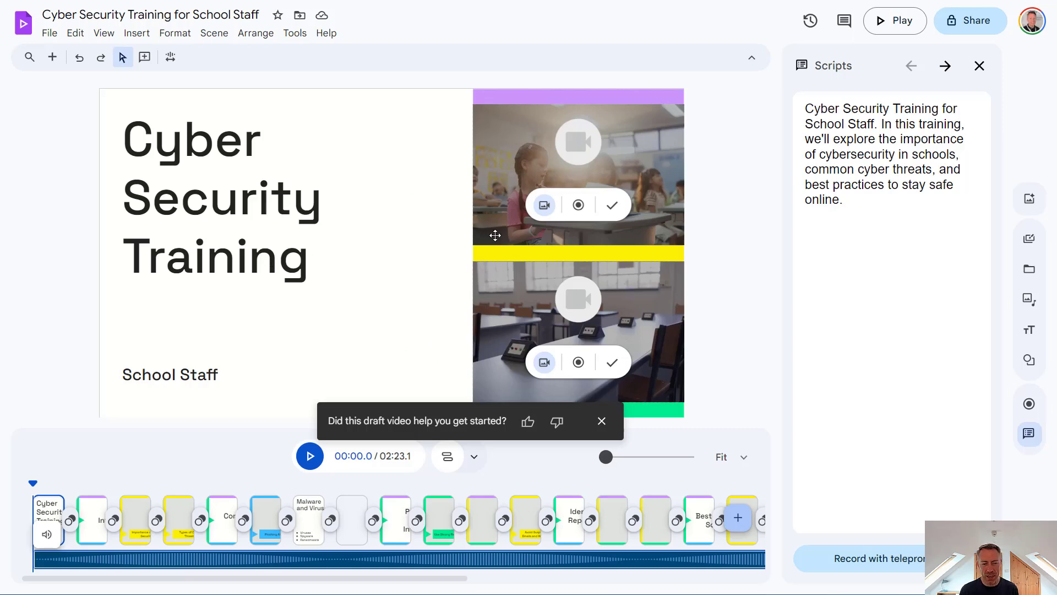
mouse_move(248, 302)
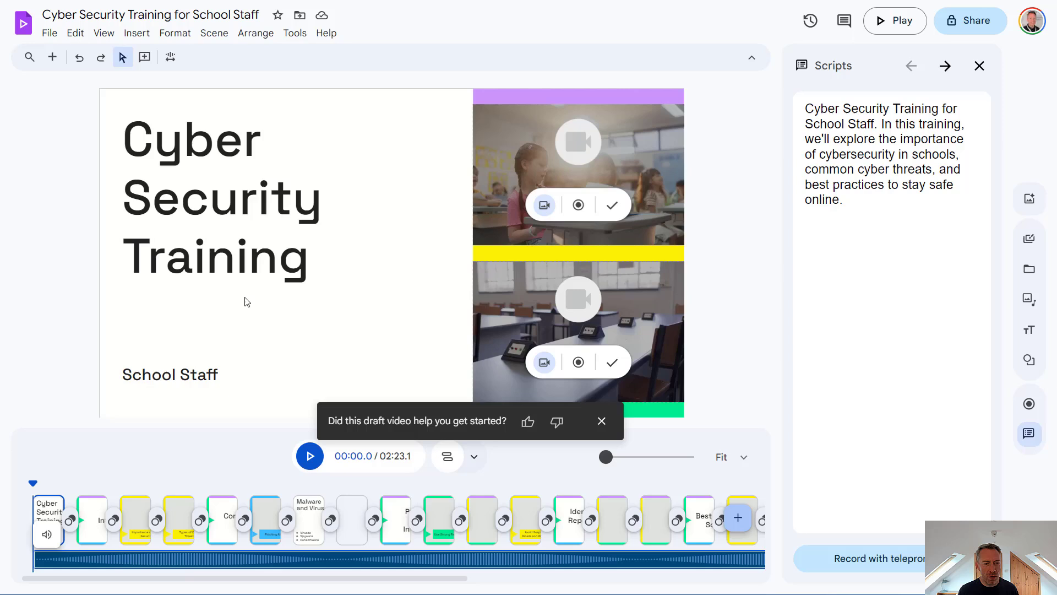
mouse_move(83, 488)
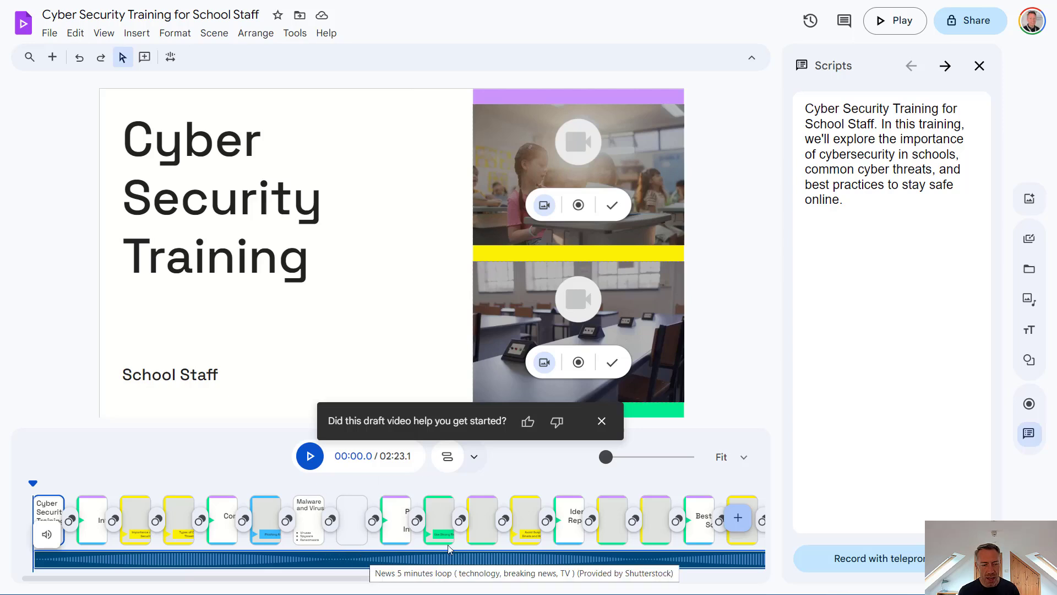
mouse_move(432, 349)
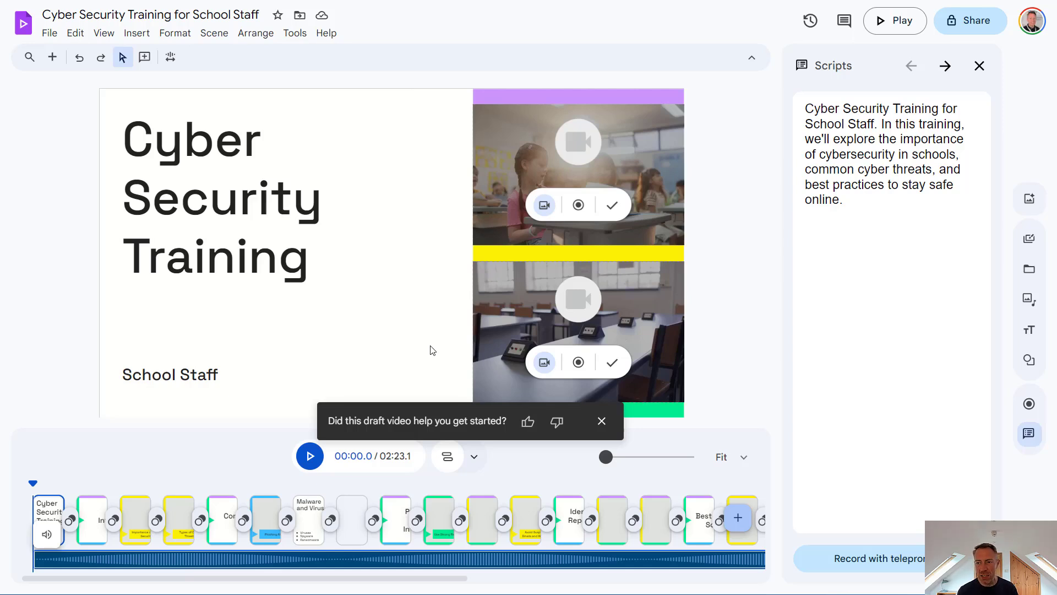
click(844, 199)
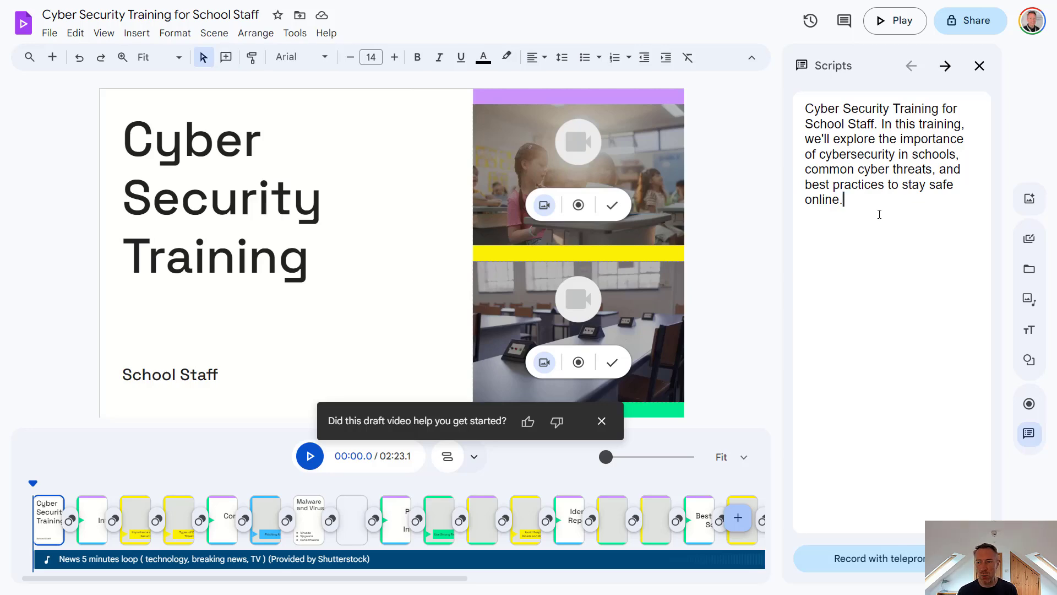
mouse_move(117, 502)
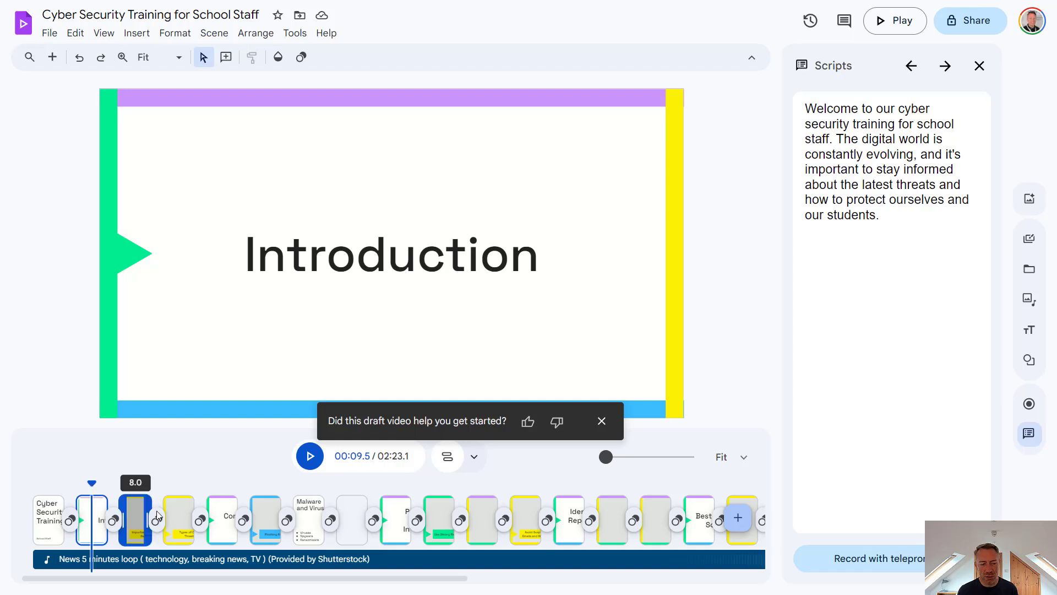
click(178, 517)
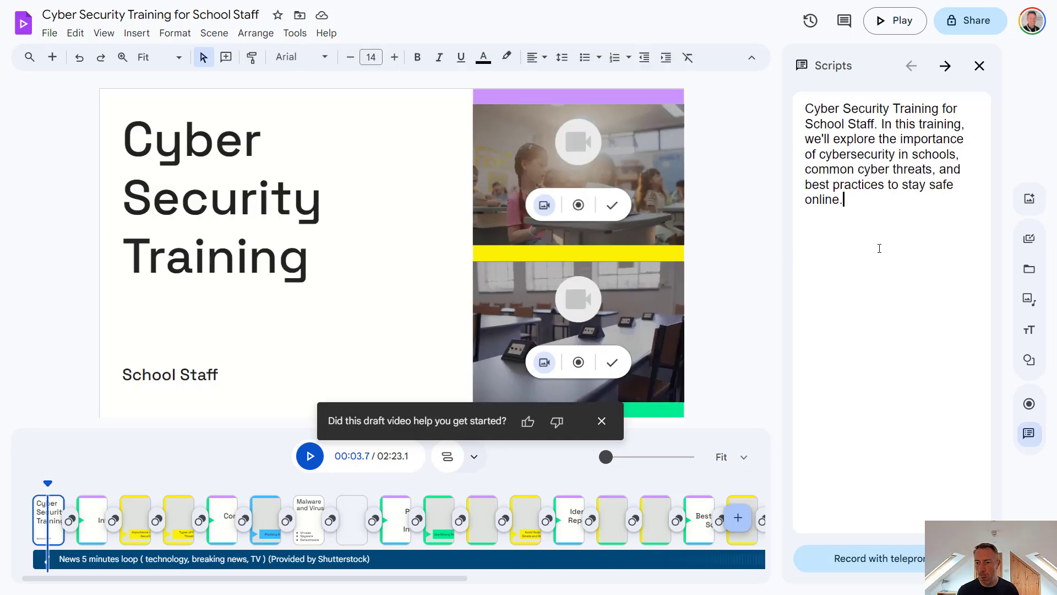
mouse_move(889, 482)
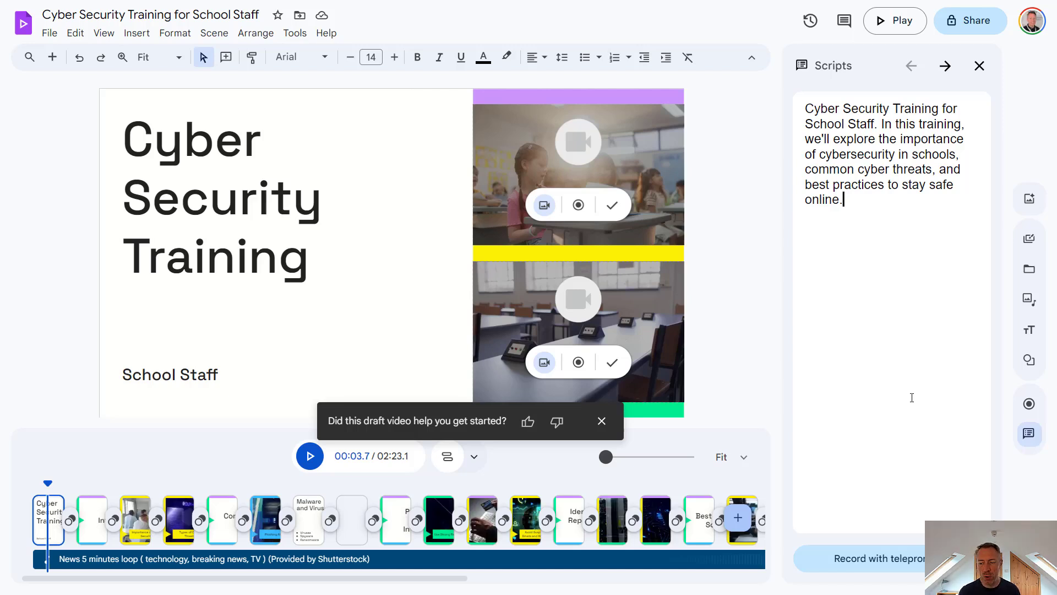
mouse_move(879, 549)
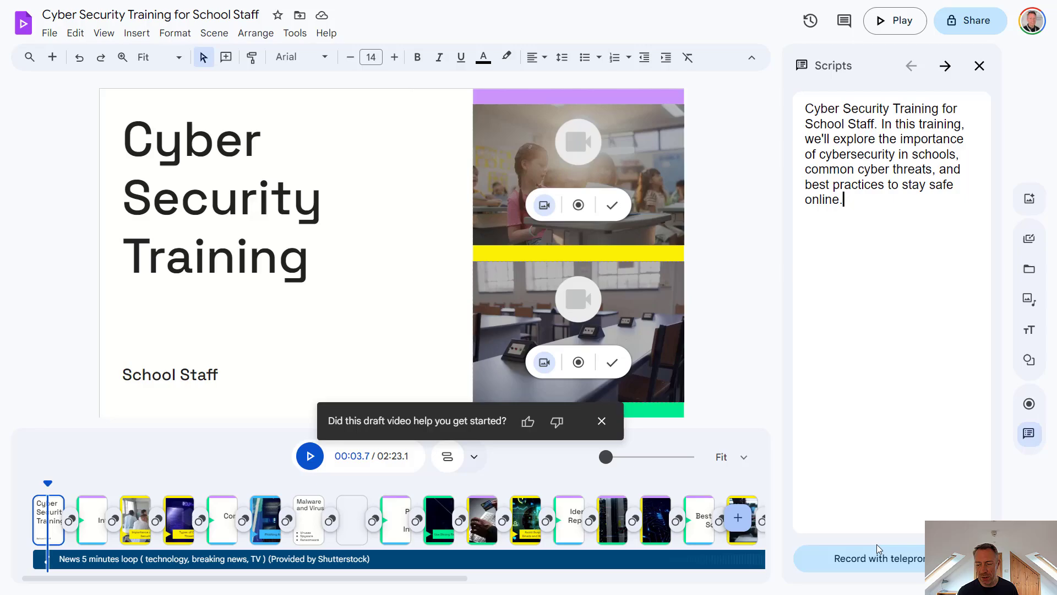
Record the title scene in teleprompter mode with its script scrolling.
click(880, 558)
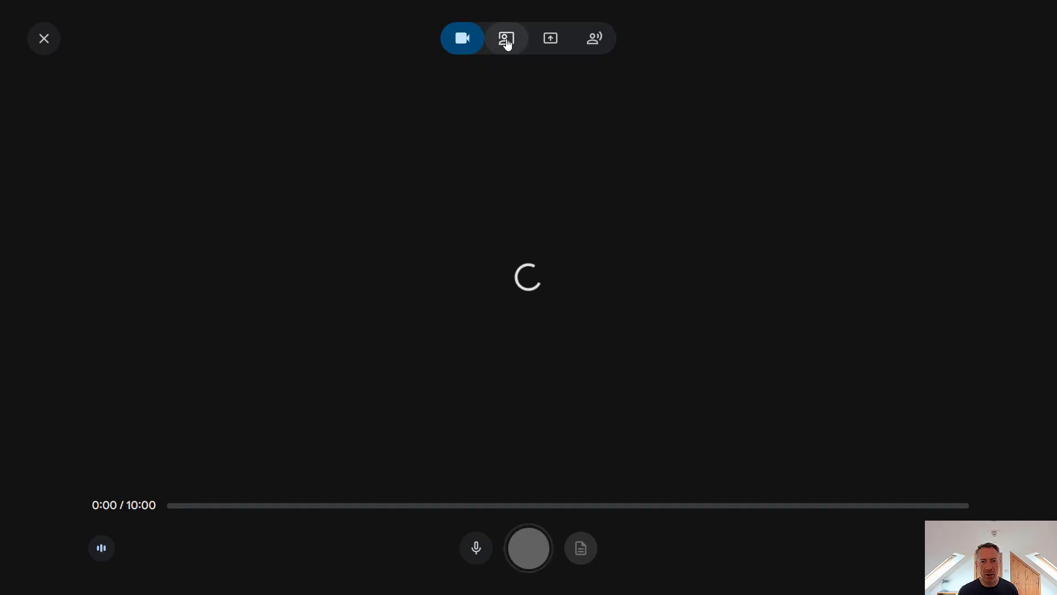
click(595, 38)
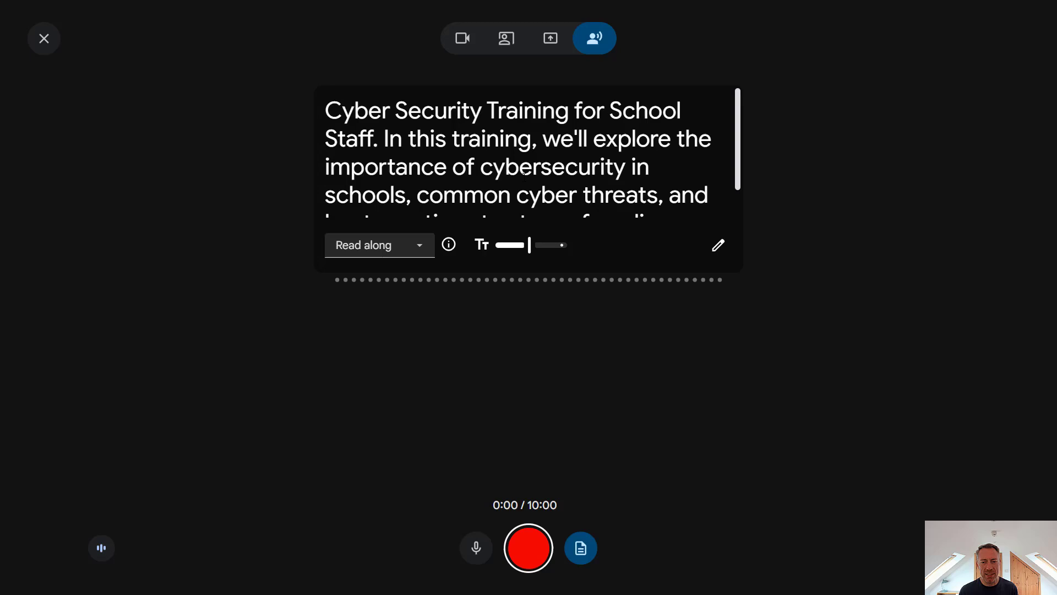
mouse_move(554, 243)
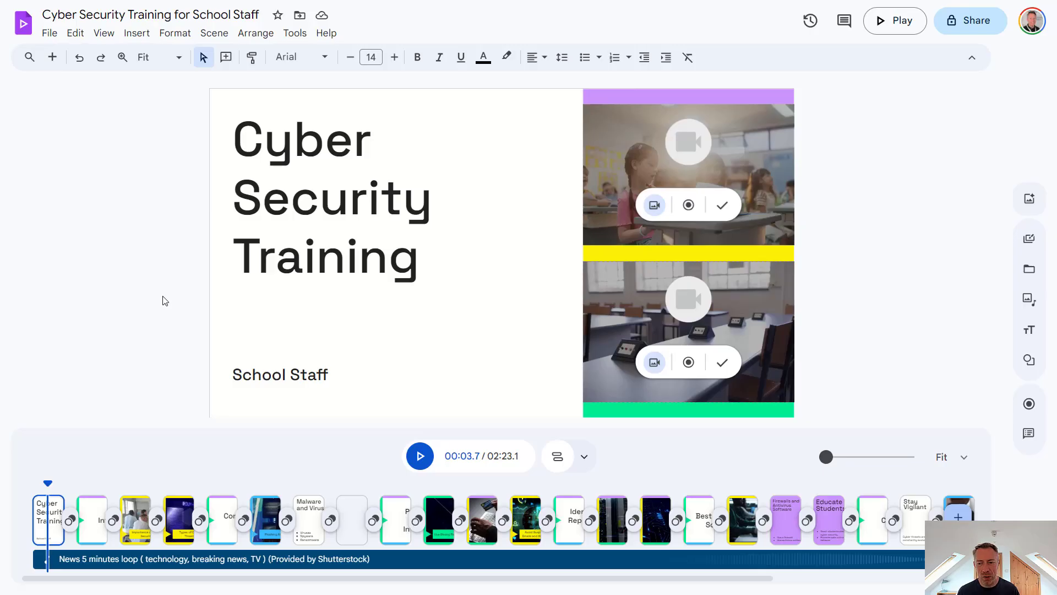
mouse_move(143, 351)
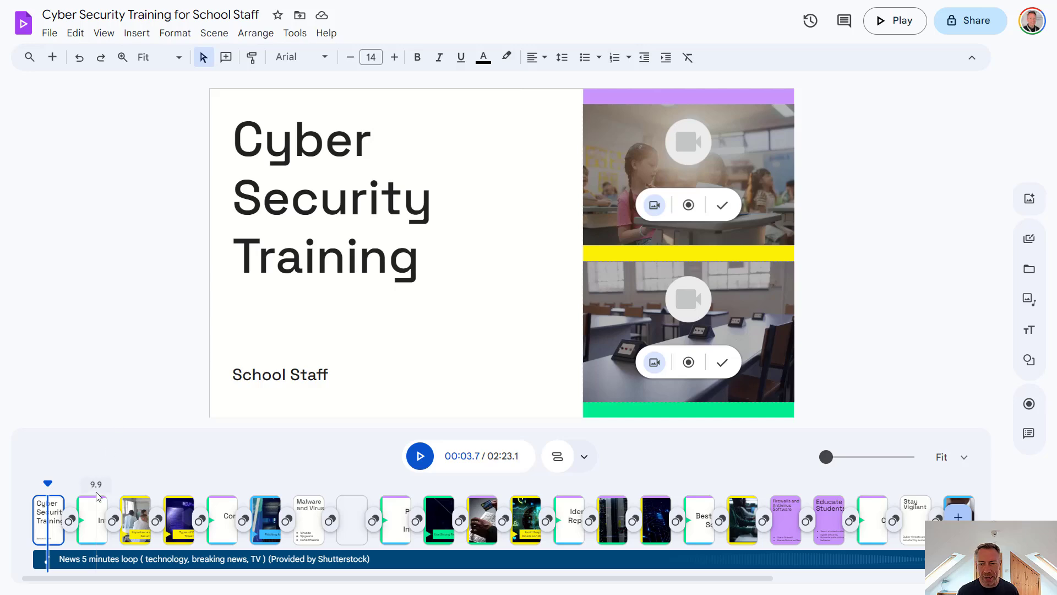
mouse_move(136, 502)
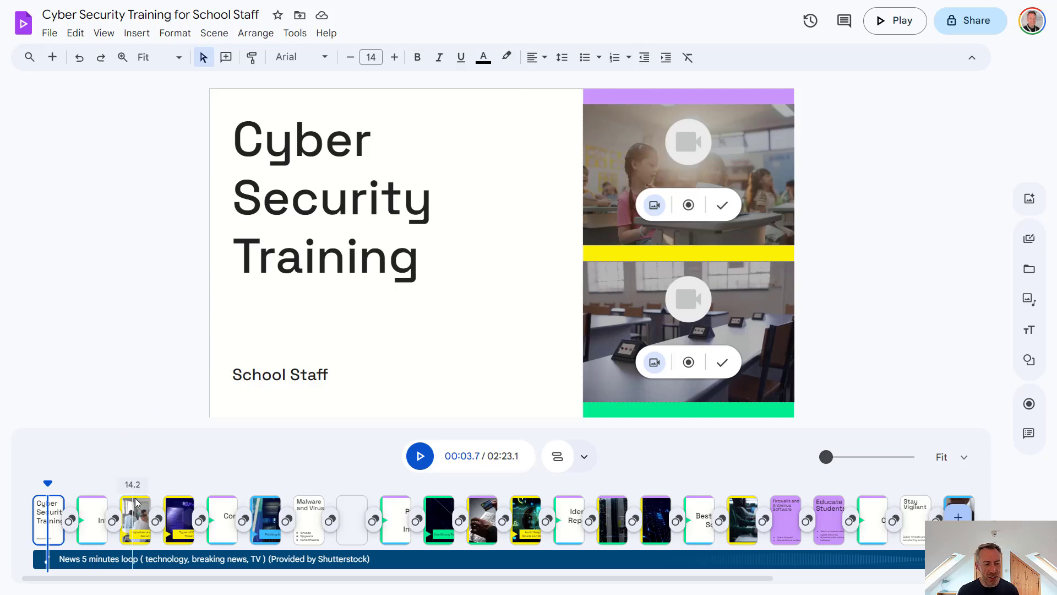
Browse from the Importance of Cyber Security scene to Types of Cyber Threats.
click(136, 518)
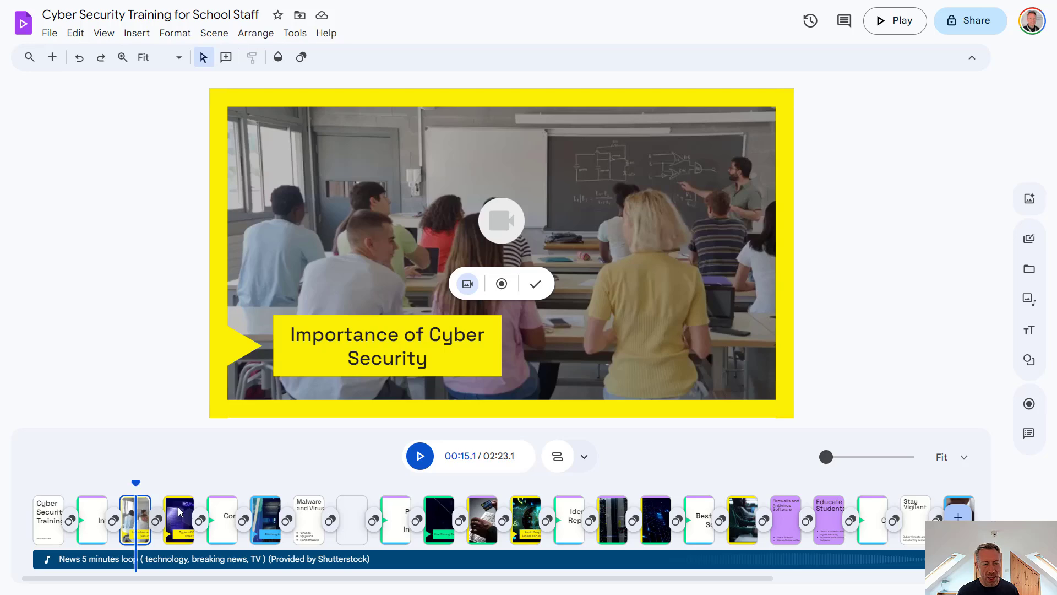
click(179, 519)
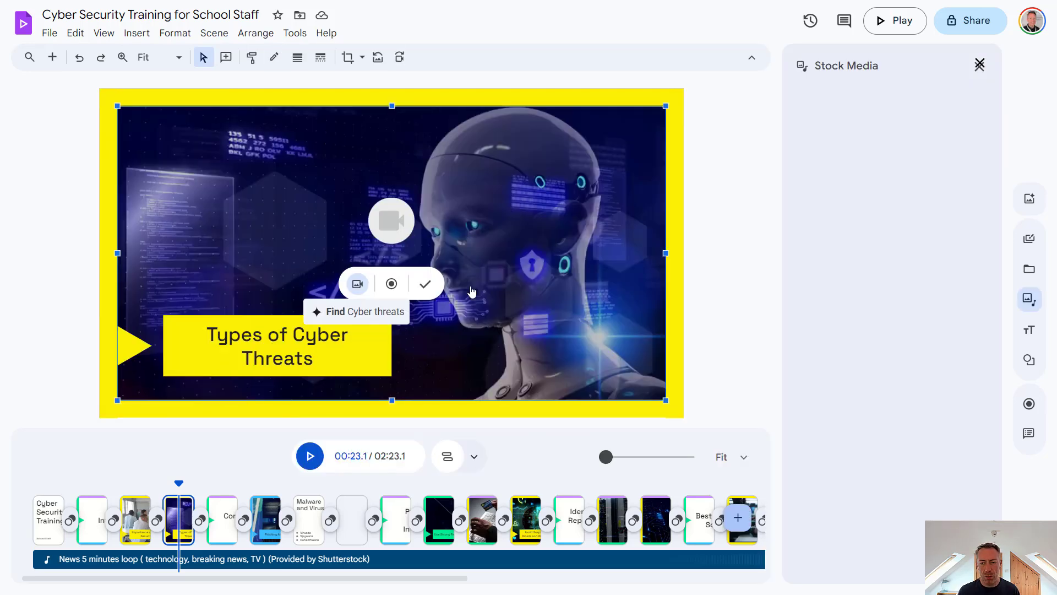
click(357, 312)
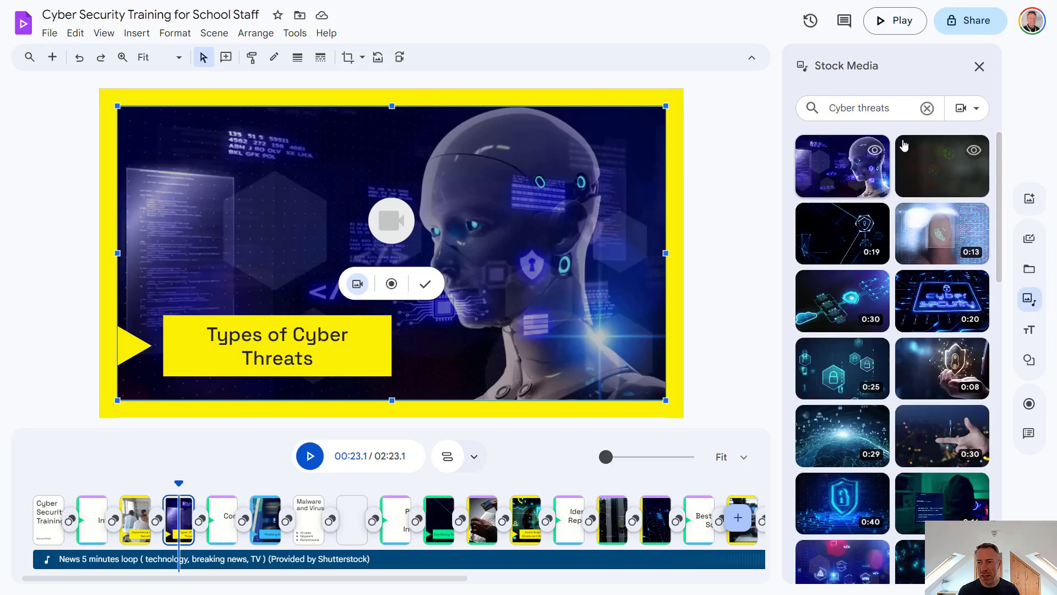
click(976, 108)
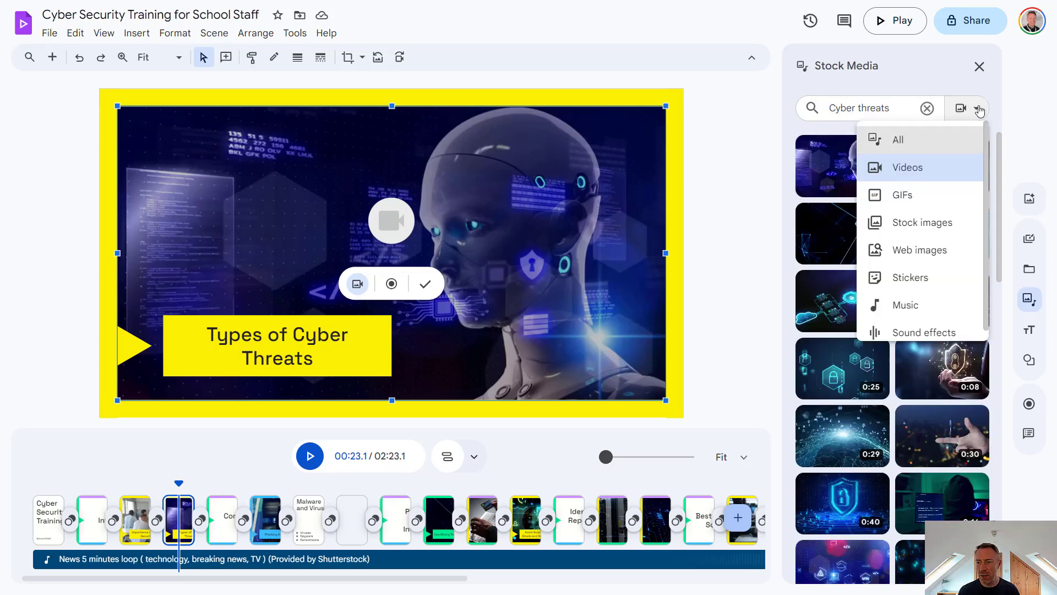
mouse_move(936, 257)
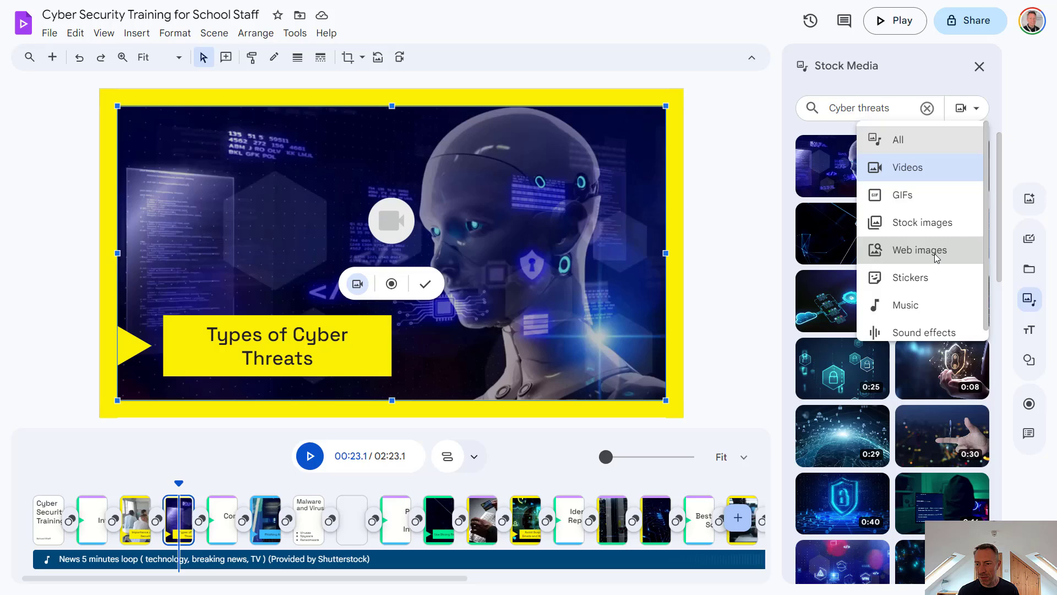
mouse_move(938, 266)
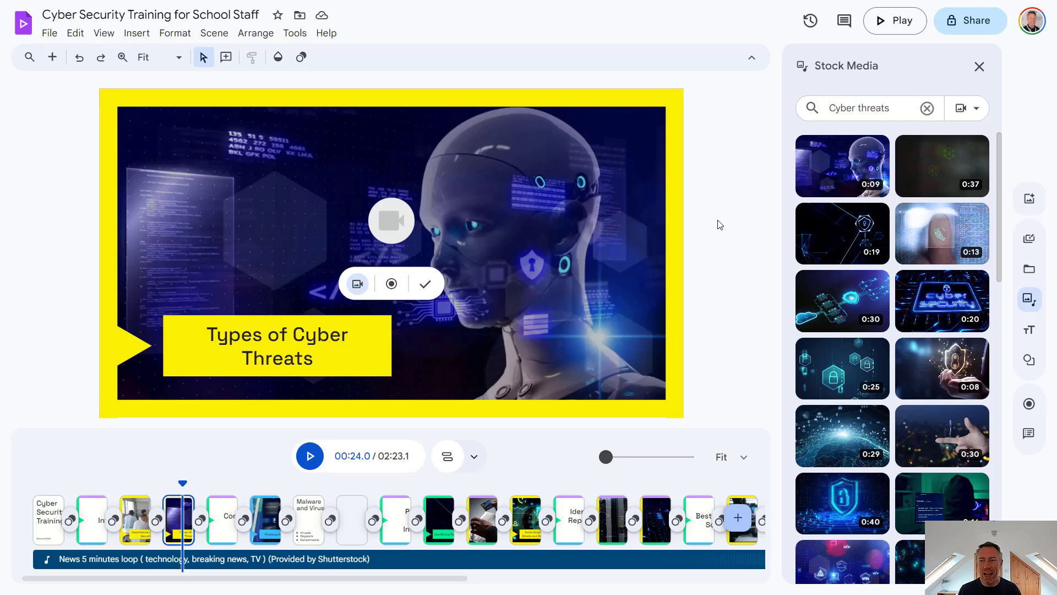
mouse_move(738, 200)
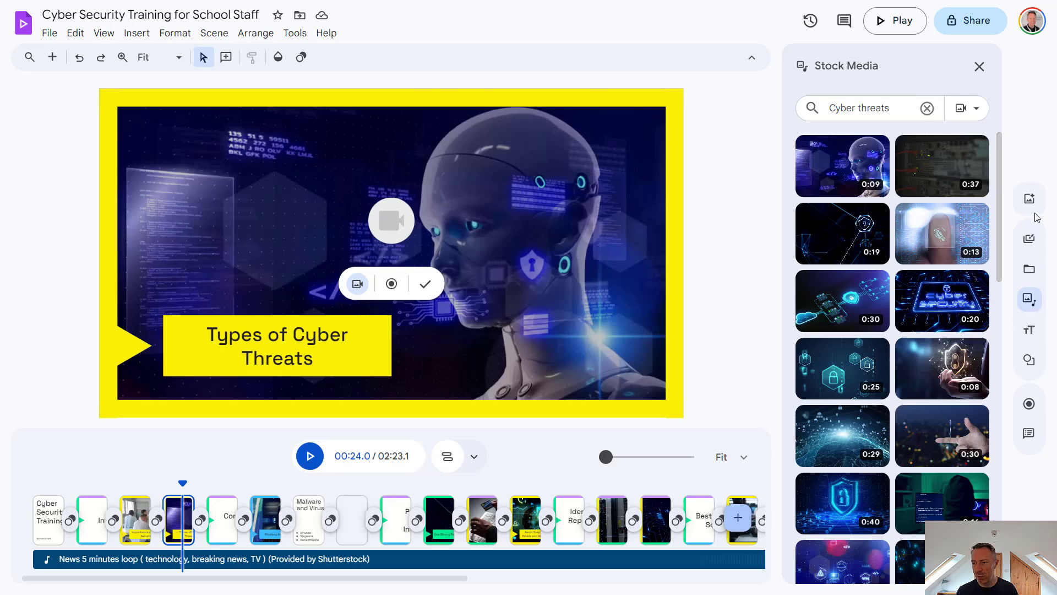
mouse_move(1029, 198)
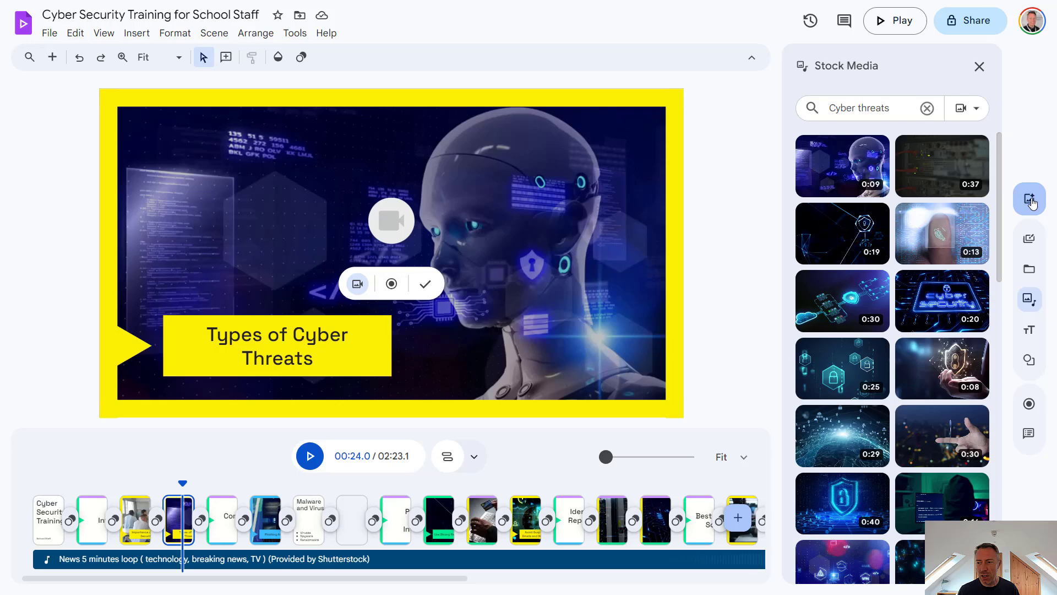
Browse the AI image generator, templates and the shapes-and-lines library.
click(1029, 198)
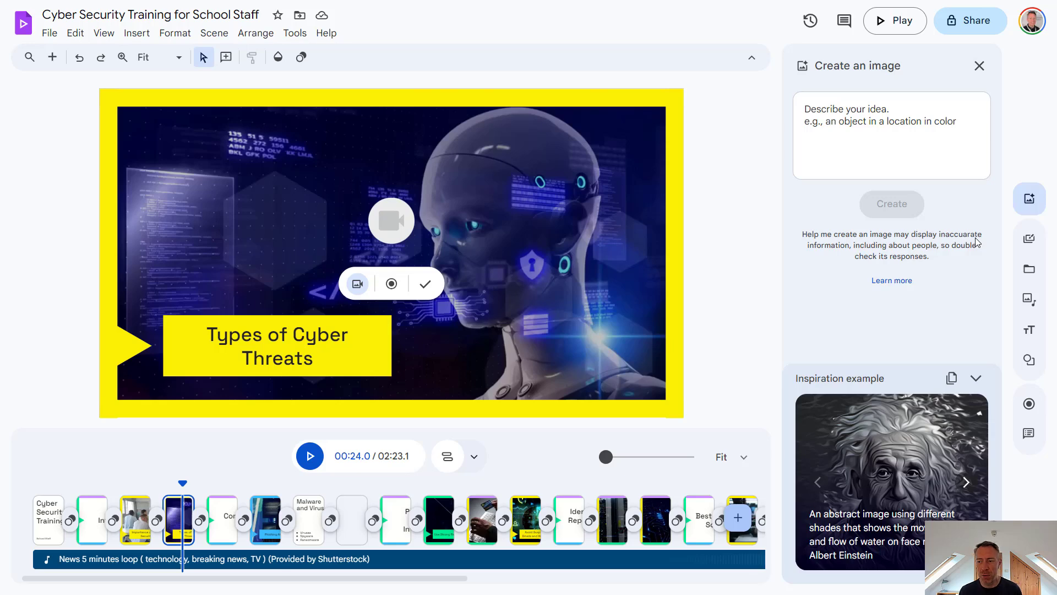
mouse_move(1030, 239)
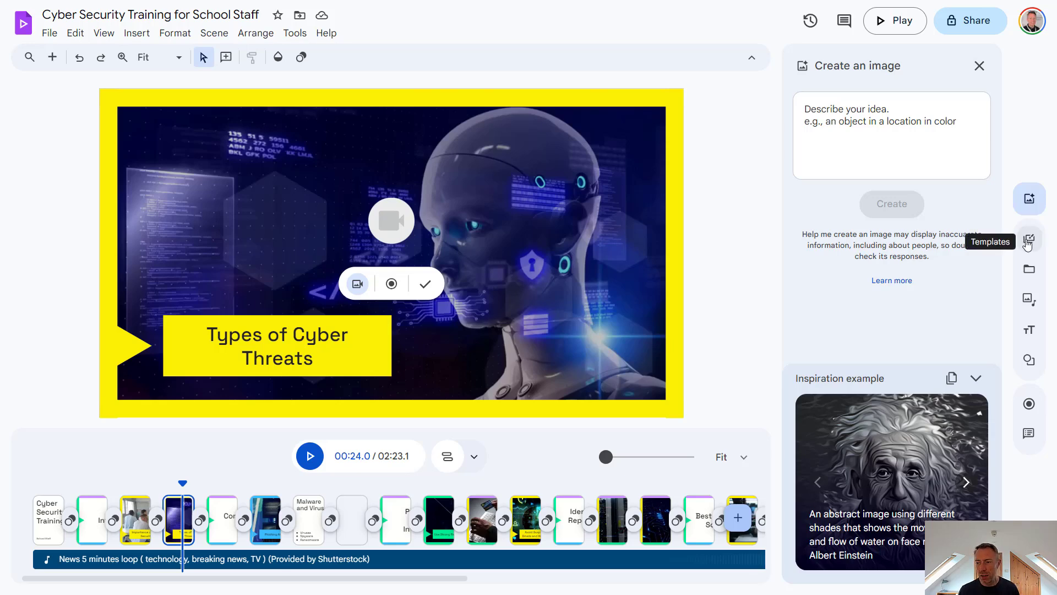
click(1028, 239)
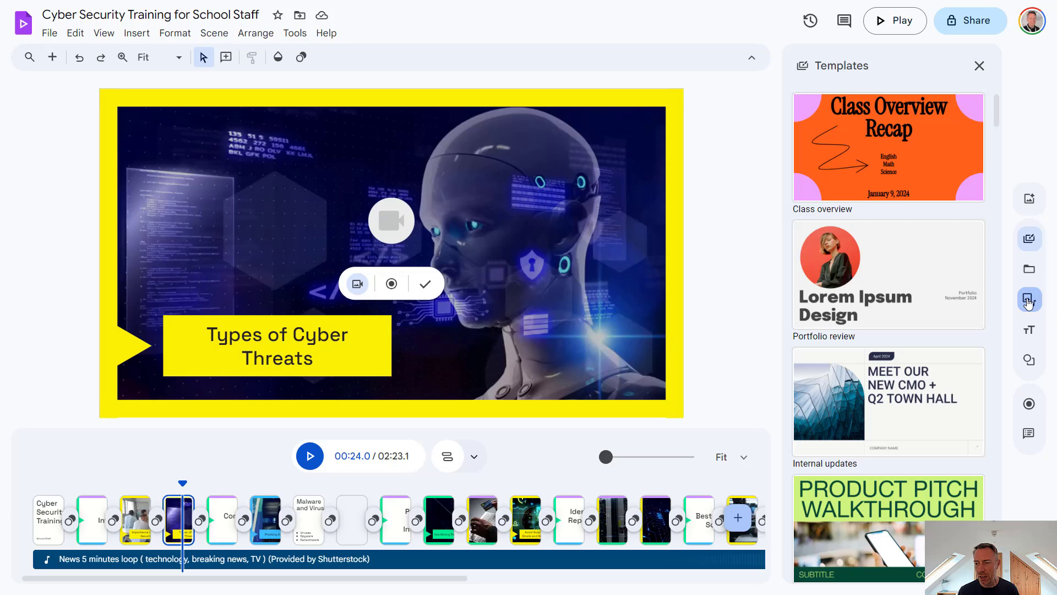
click(1030, 299)
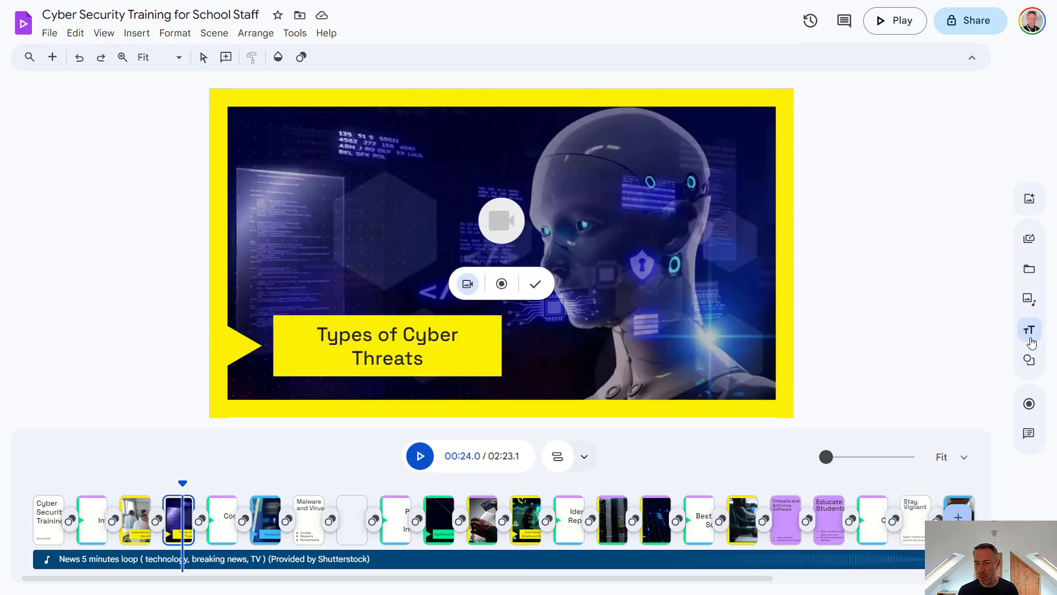
click(1030, 360)
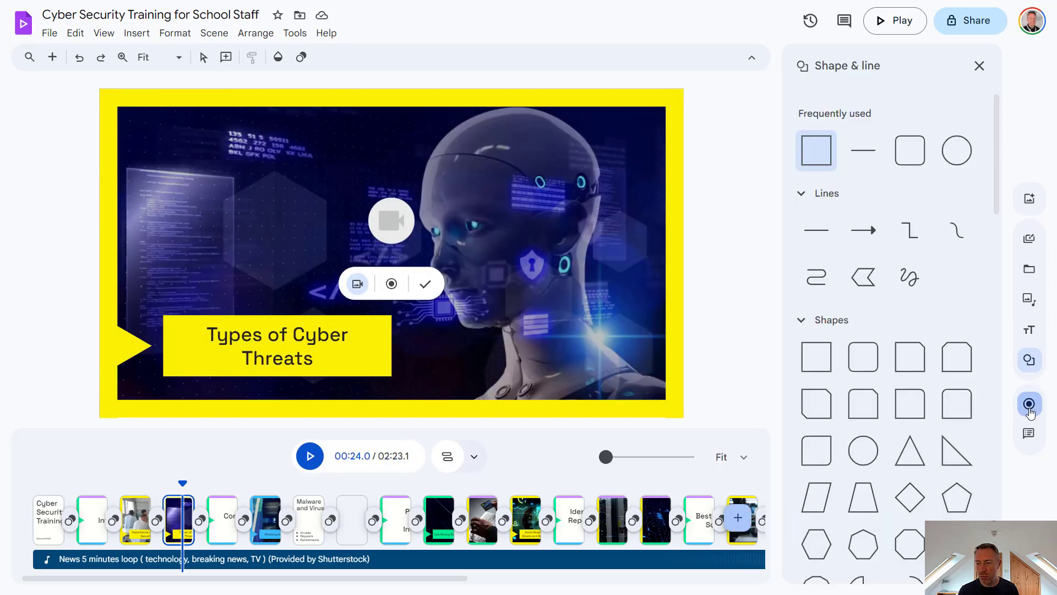
Start a new recording in Camera and screen mode.
click(391, 221)
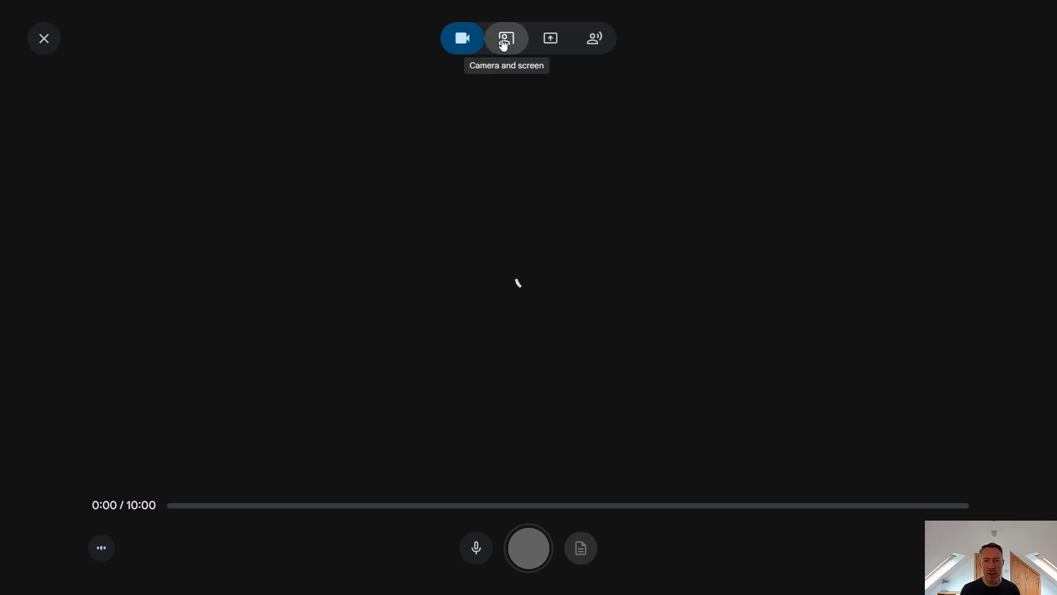
click(506, 38)
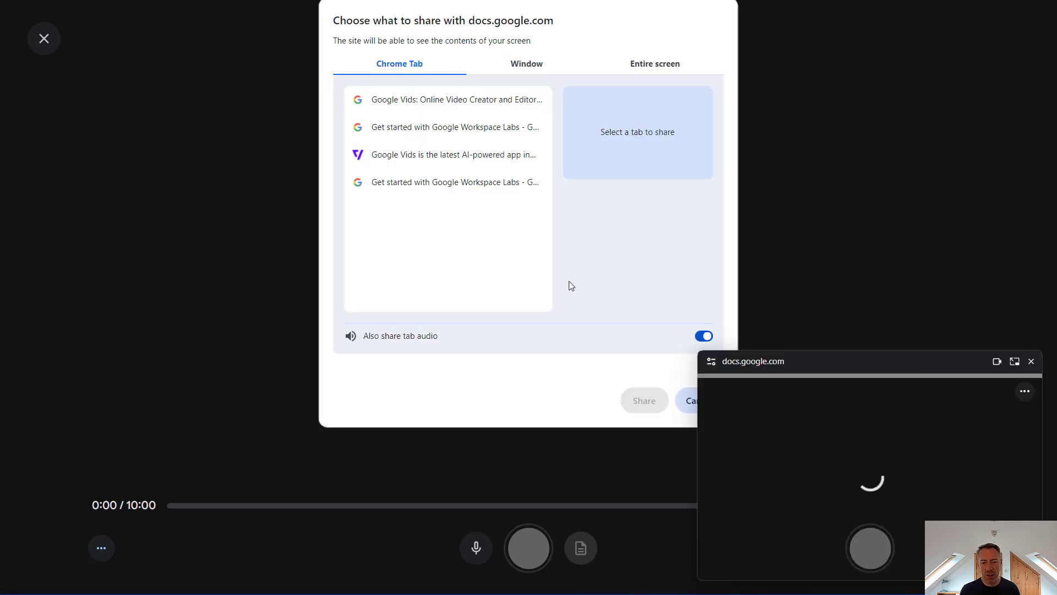
mouse_move(675, 305)
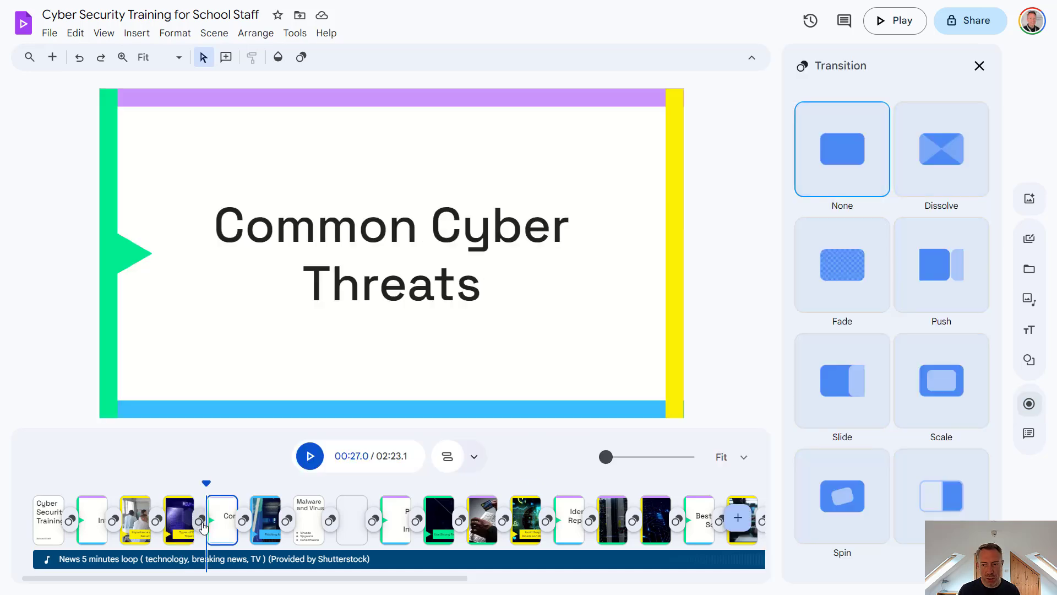
mouse_move(899, 285)
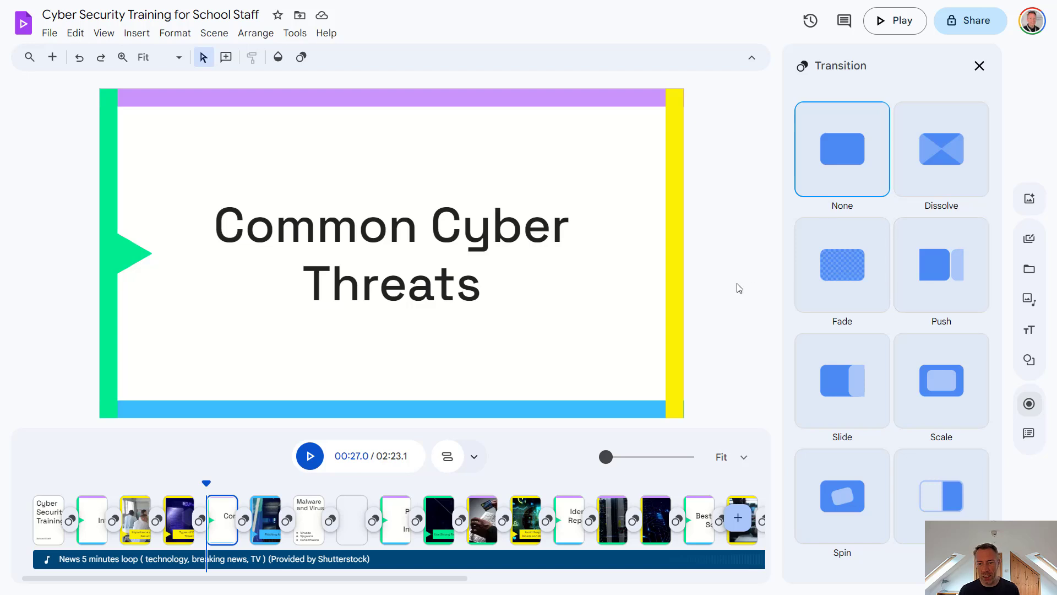
mouse_move(588, 309)
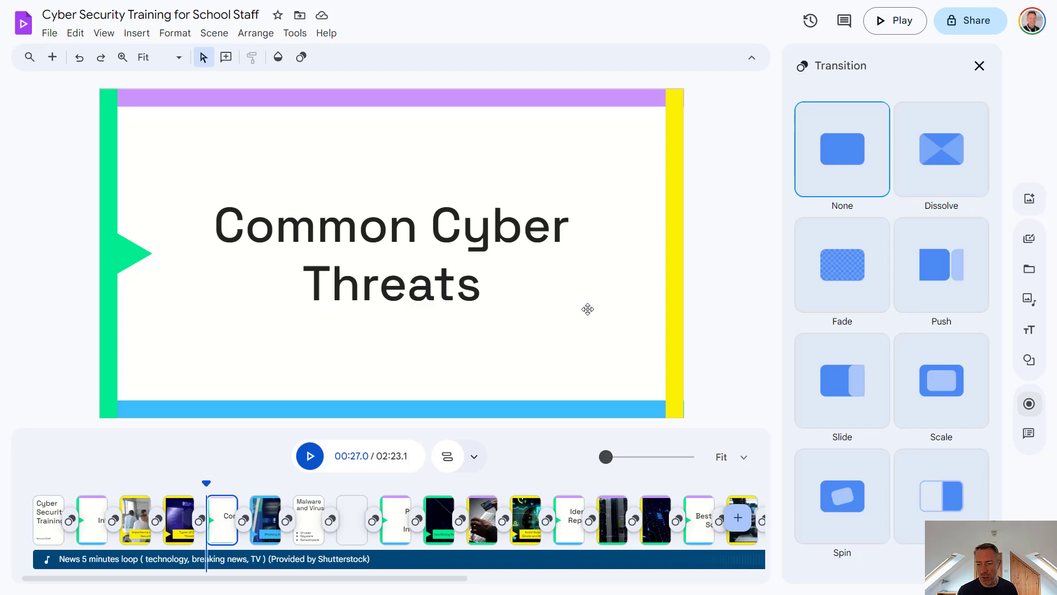
mouse_move(586, 315)
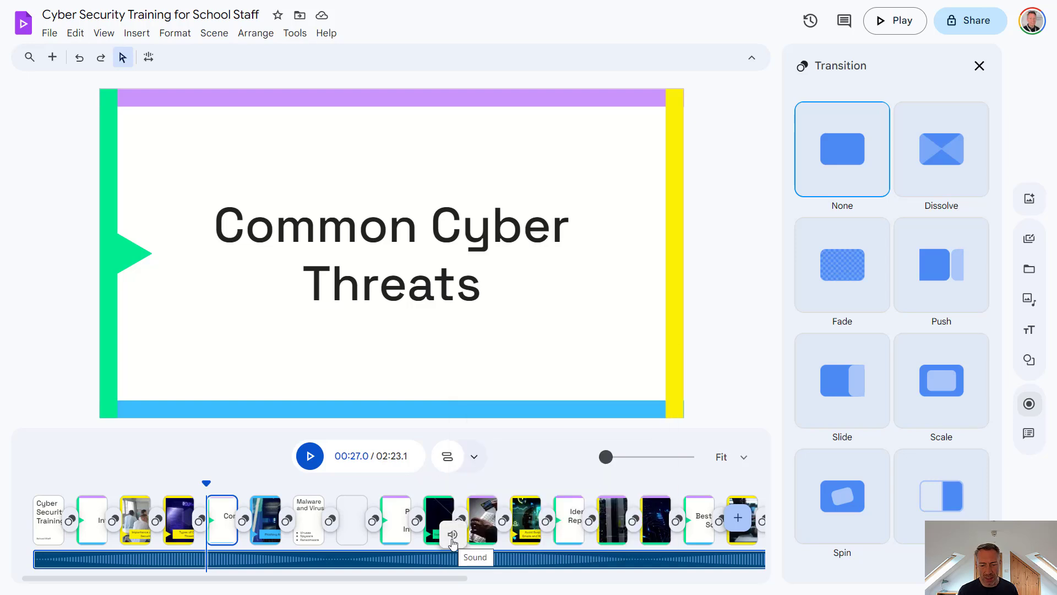
Check the music track's sound settings (20% volume, no fades) and dismiss its options menu.
click(453, 534)
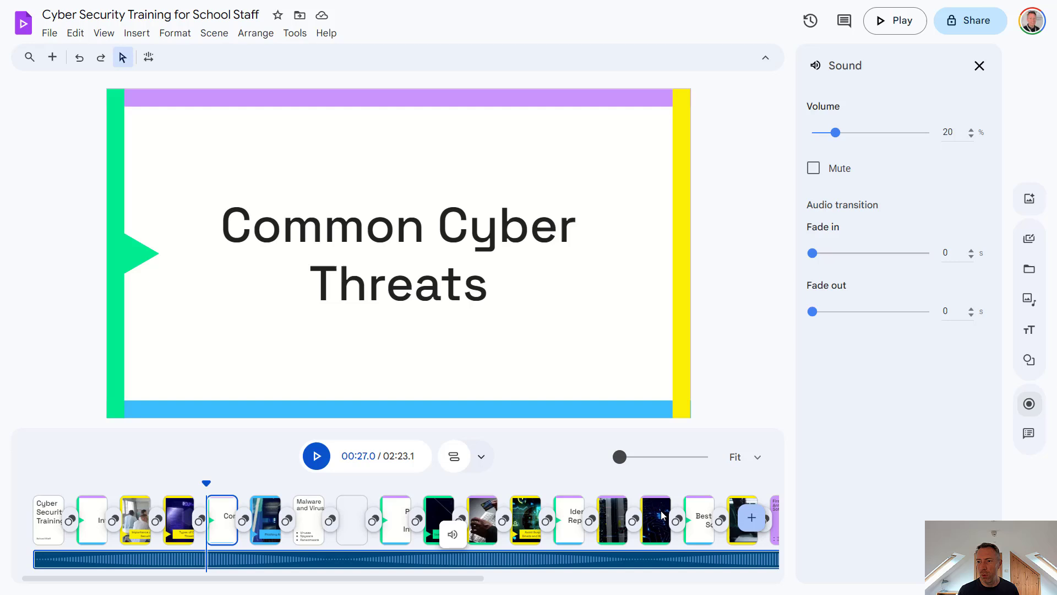
mouse_move(831, 273)
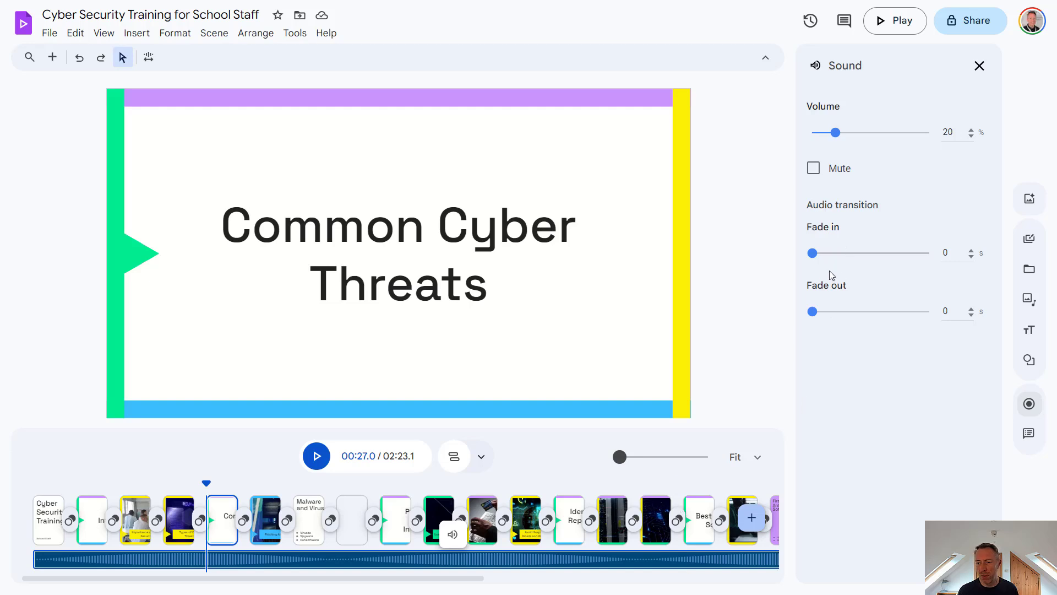
right_click(453, 534)
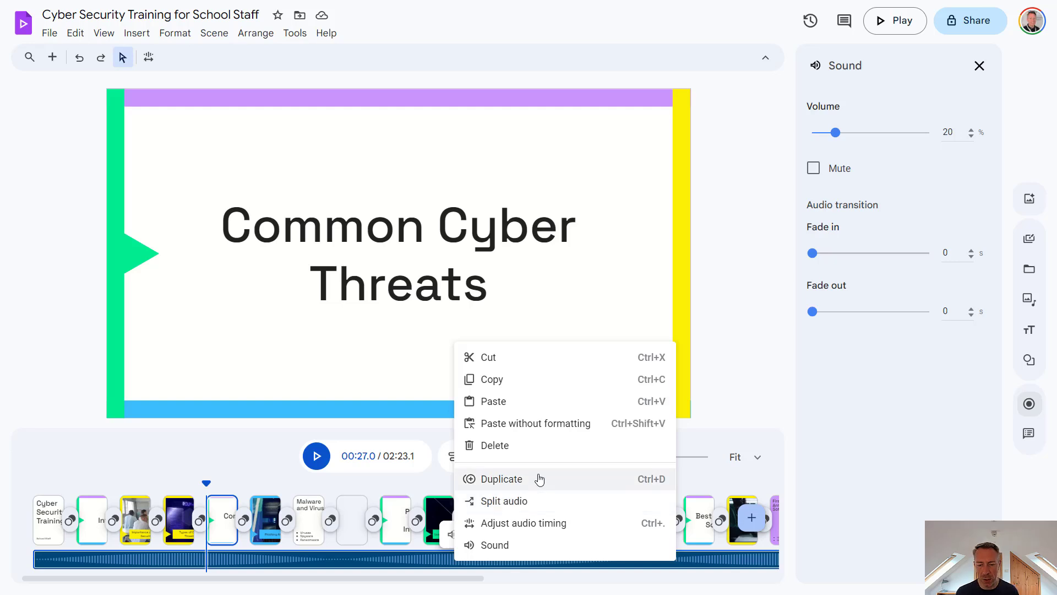
mouse_move(521, 506)
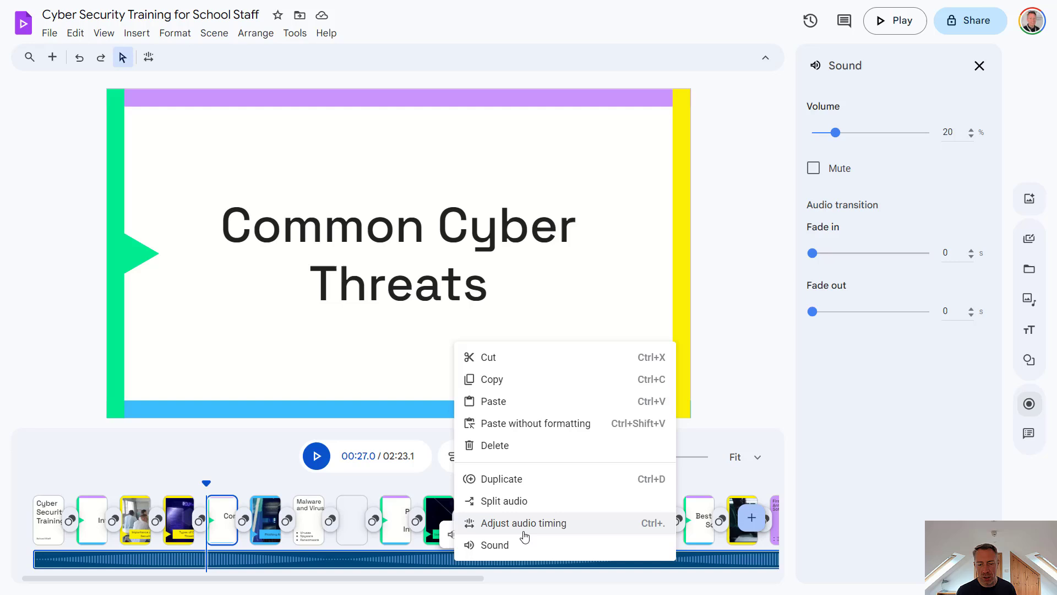
click(276, 469)
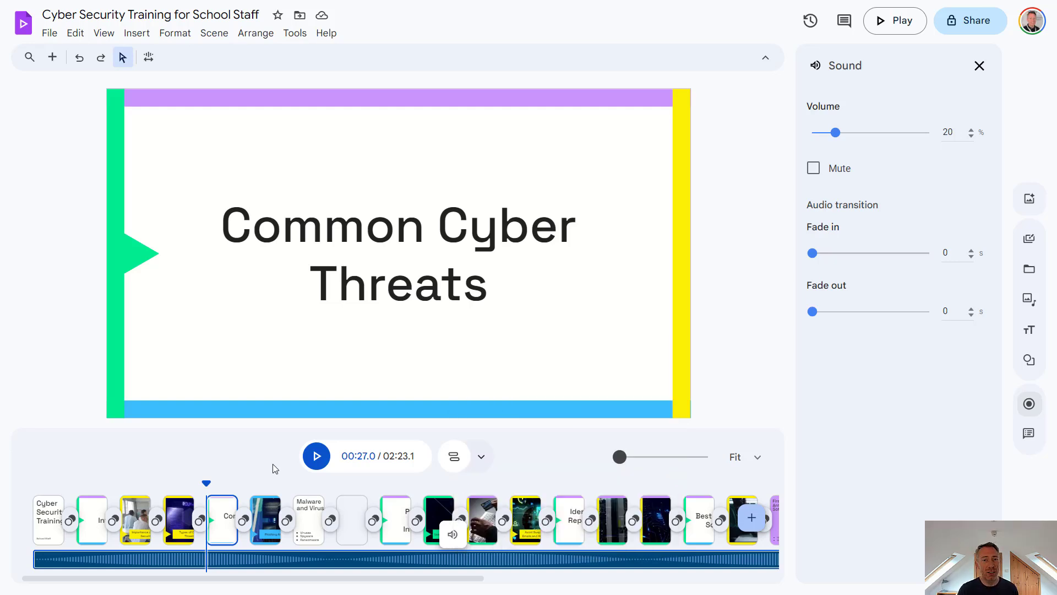
mouse_move(652, 236)
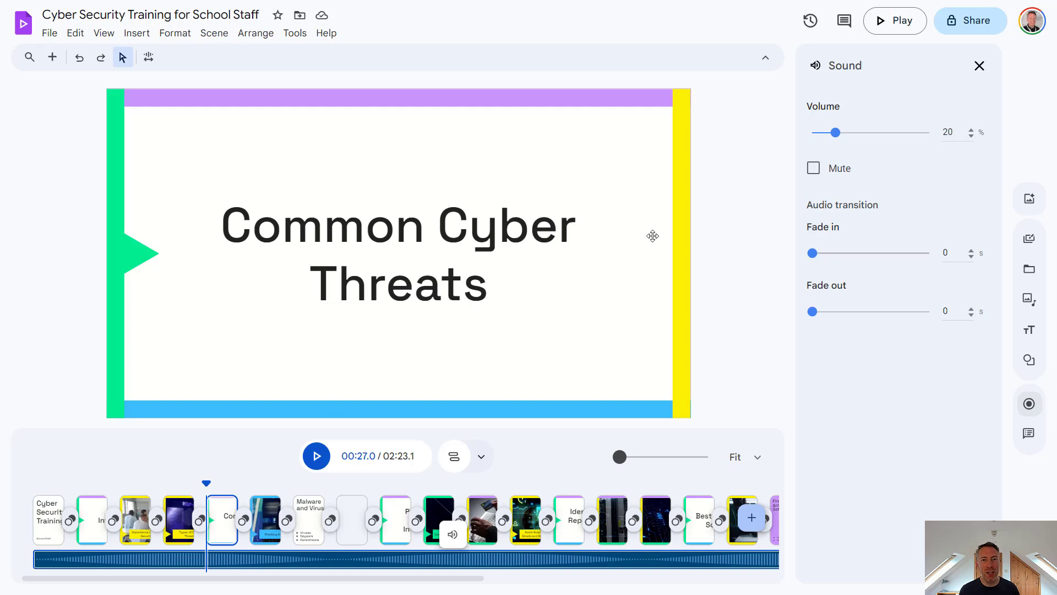
mouse_move(657, 241)
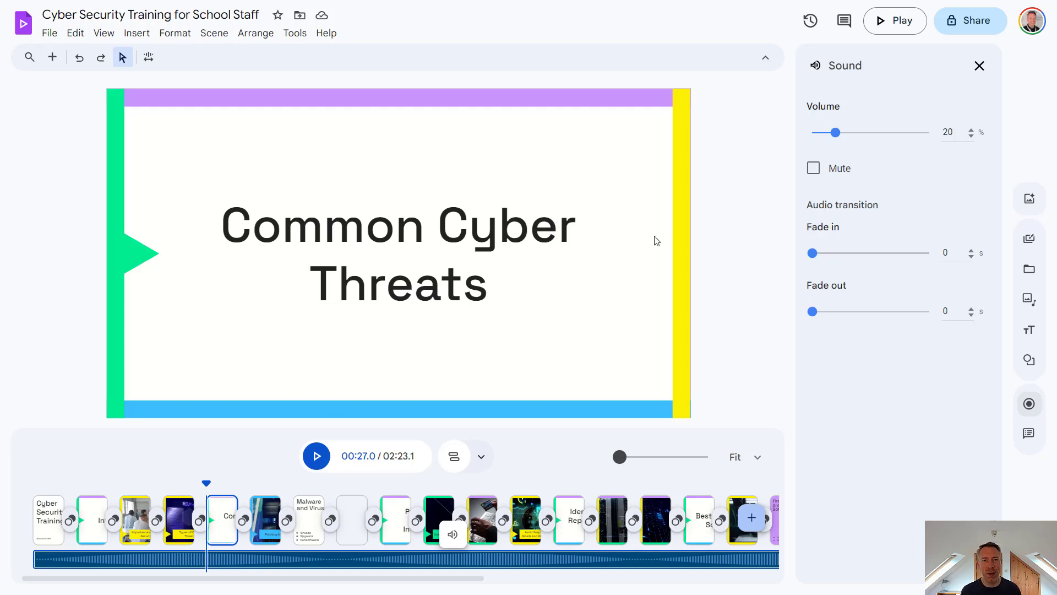
mouse_move(961, 28)
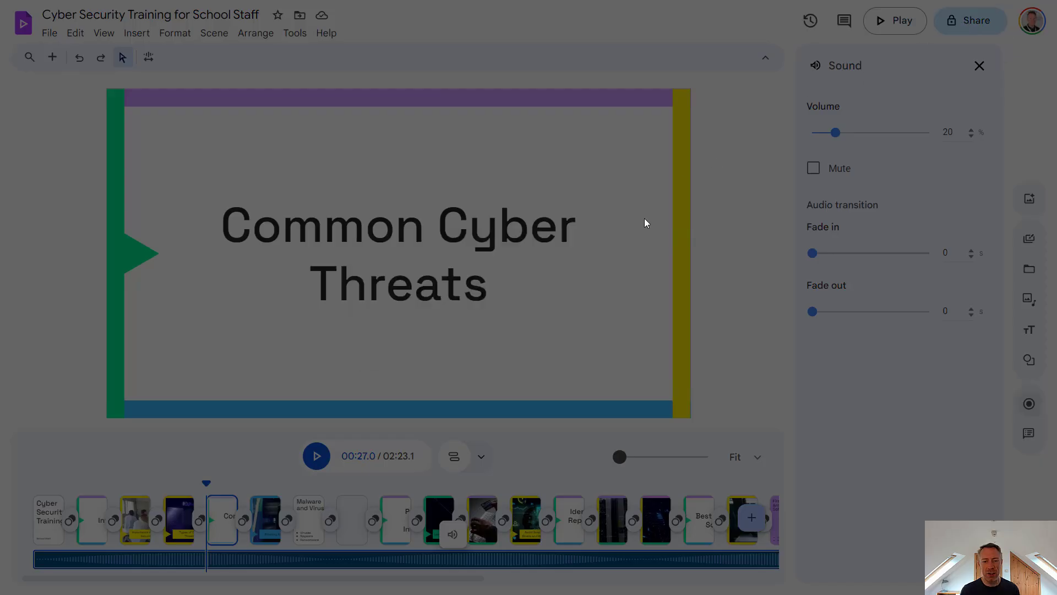
click(971, 20)
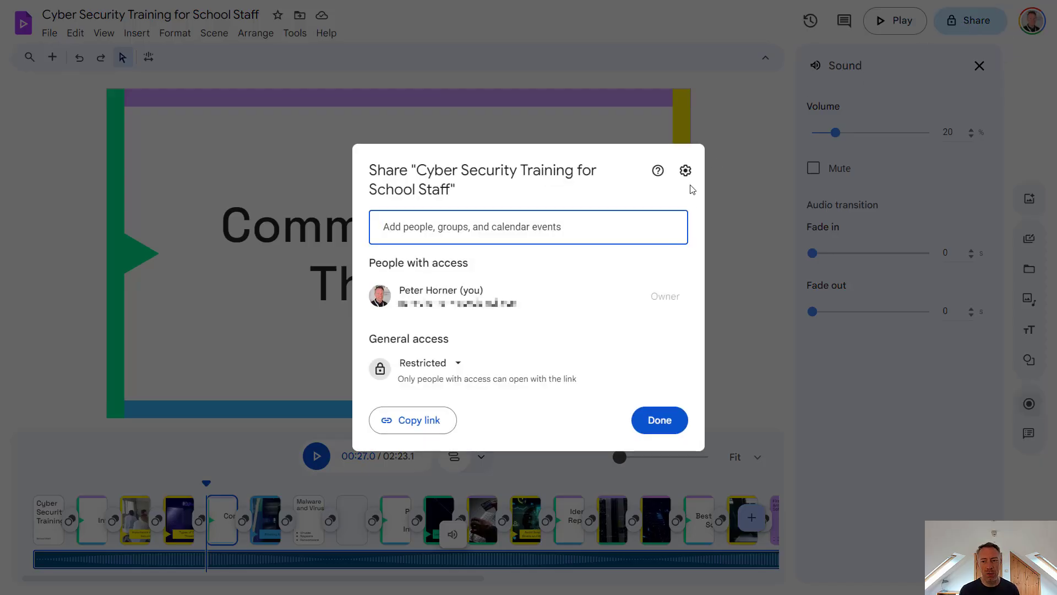
click(660, 420)
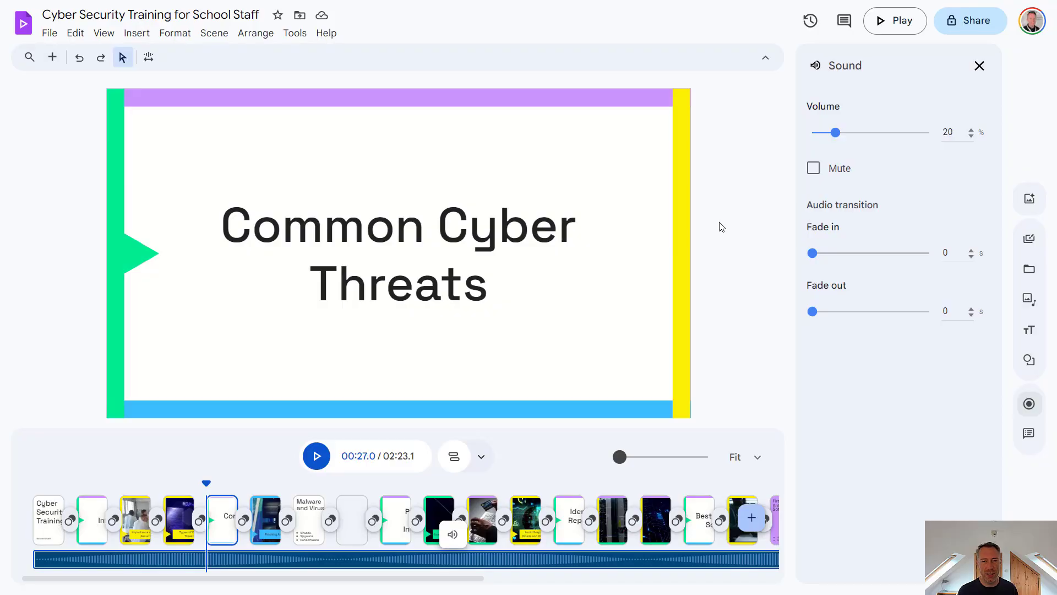
mouse_move(694, 317)
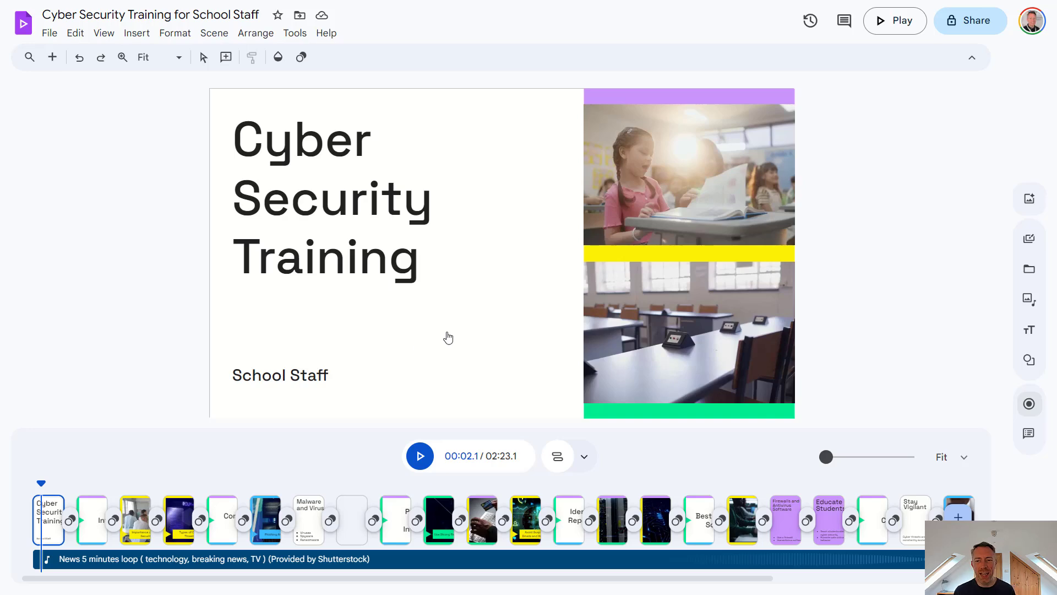
mouse_move(885, 32)
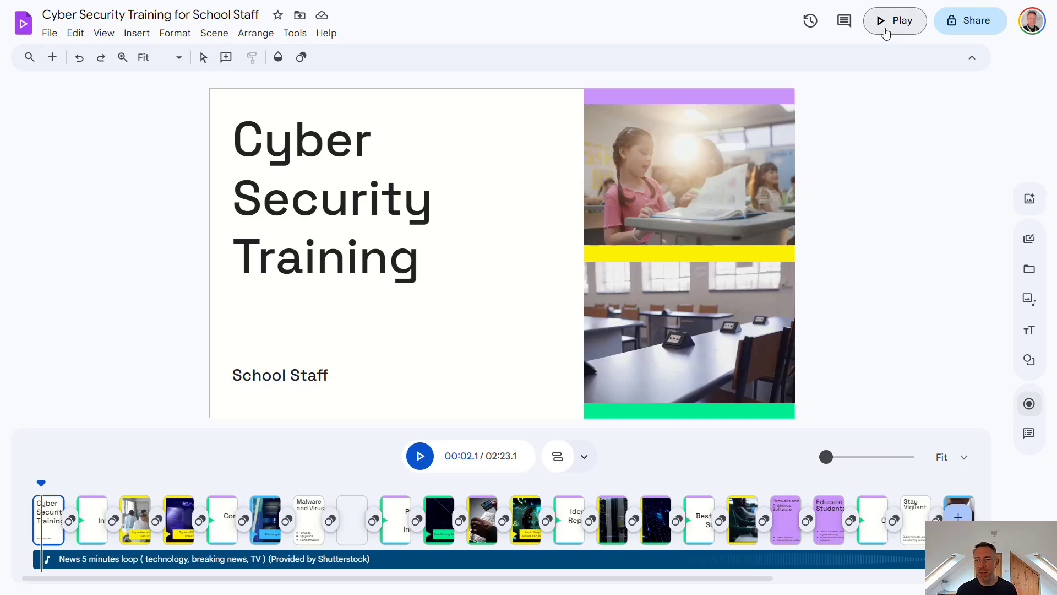
click(895, 20)
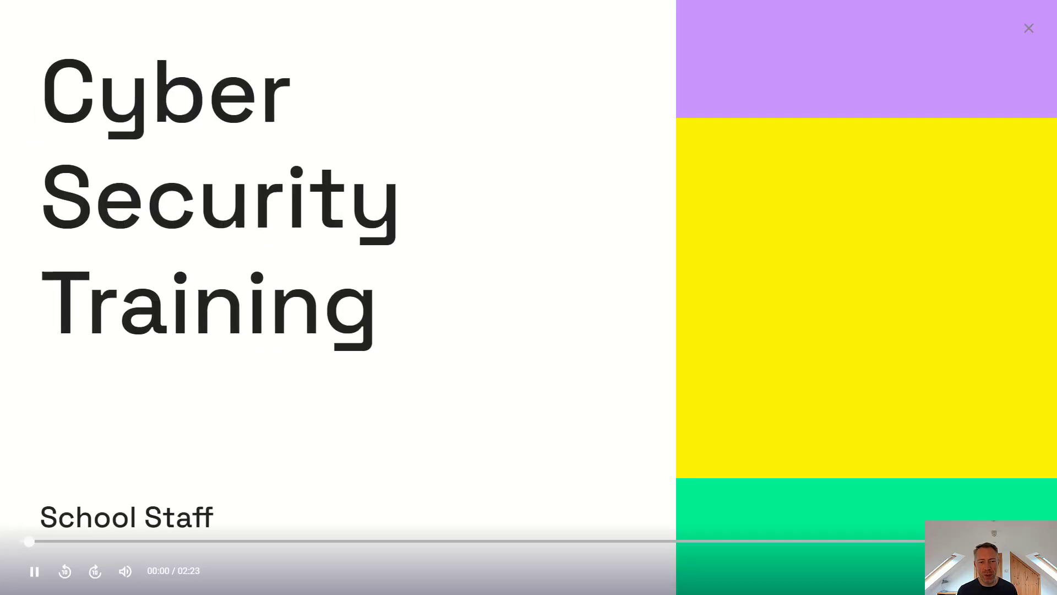
click(1029, 28)
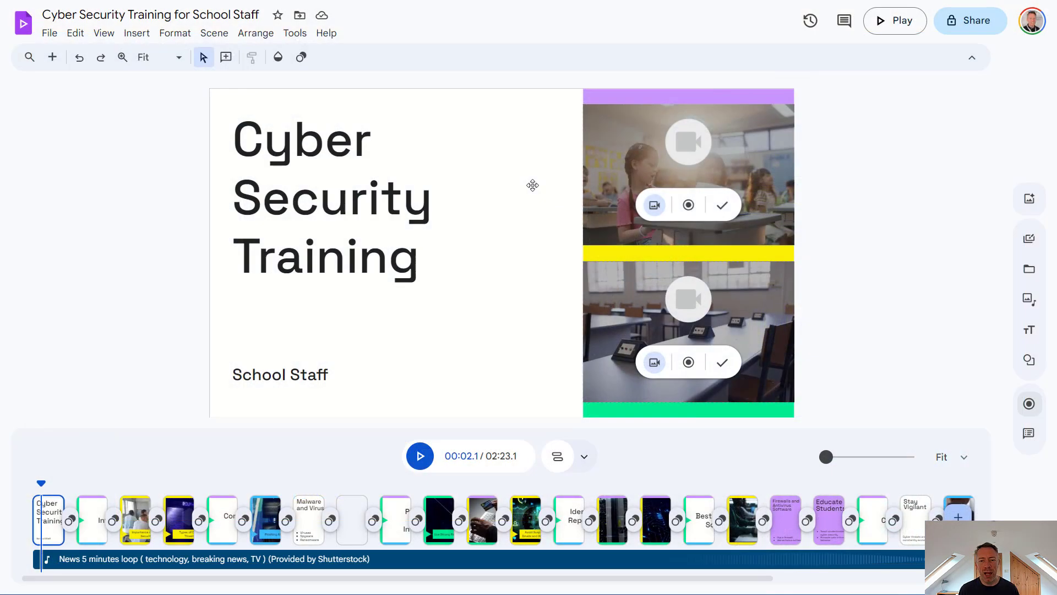
mouse_move(970, 34)
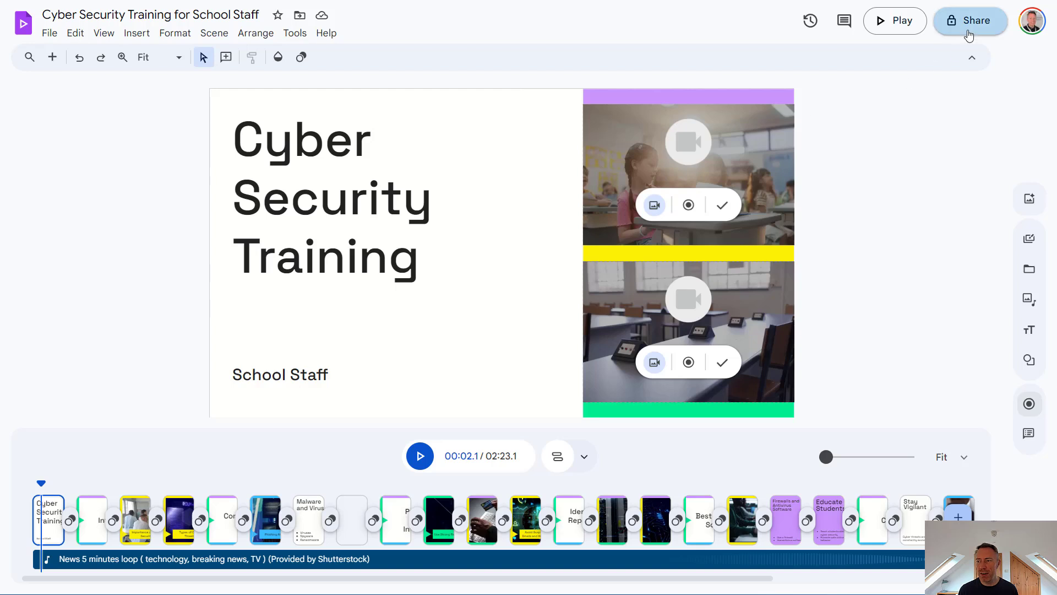
mouse_move(99, 39)
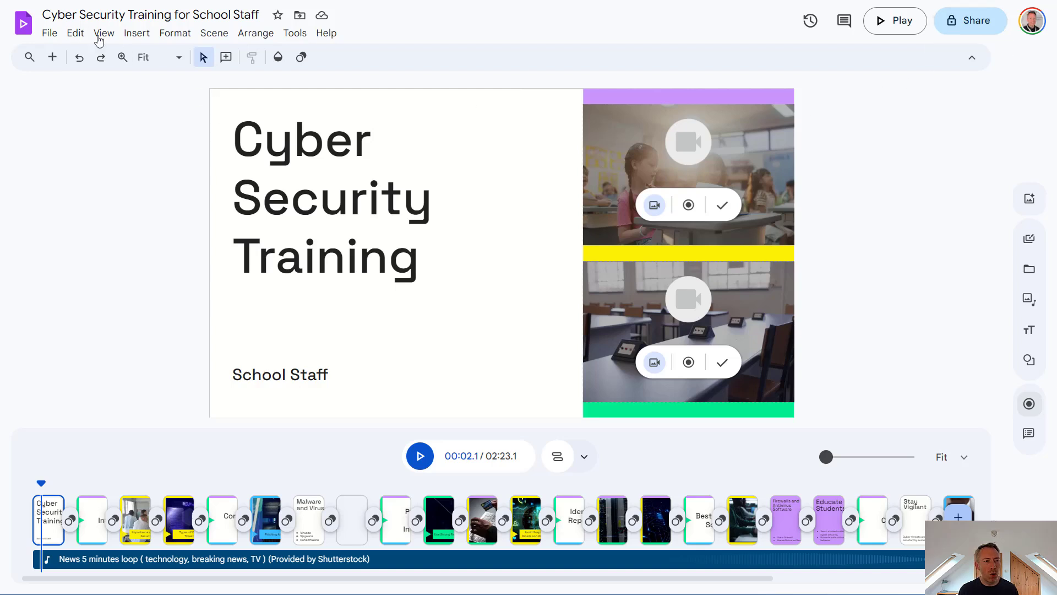
Download the Cyber Security Training video as an MP4 from the File menu.
click(49, 33)
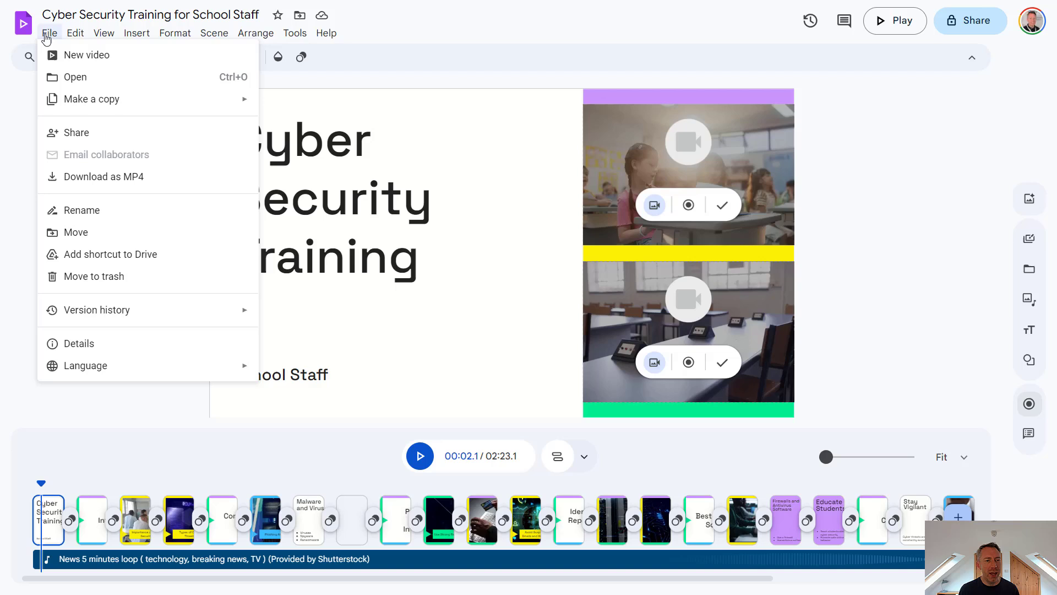
mouse_move(91, 183)
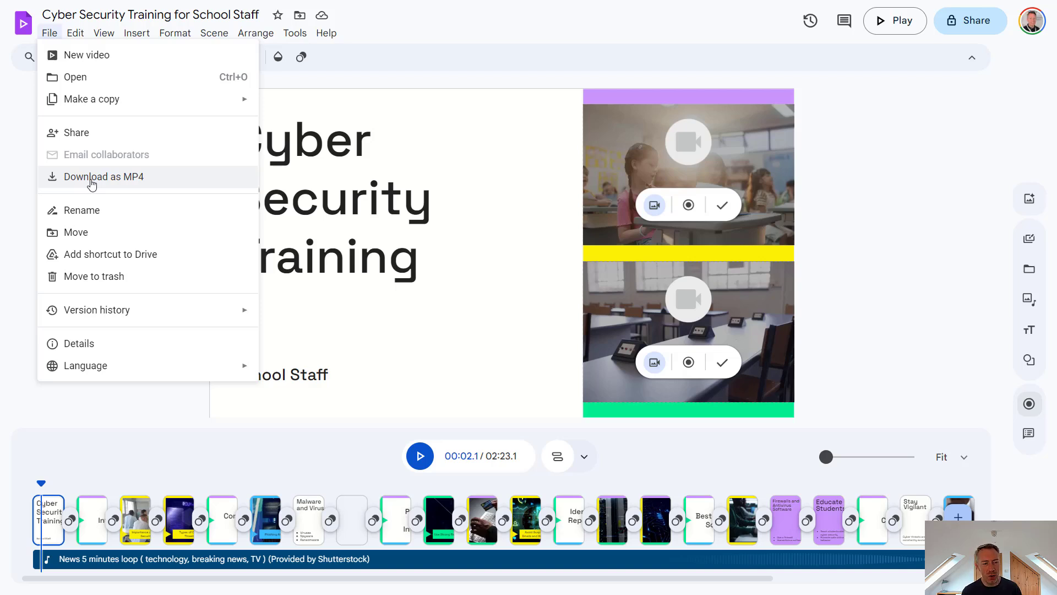
click(212, 281)
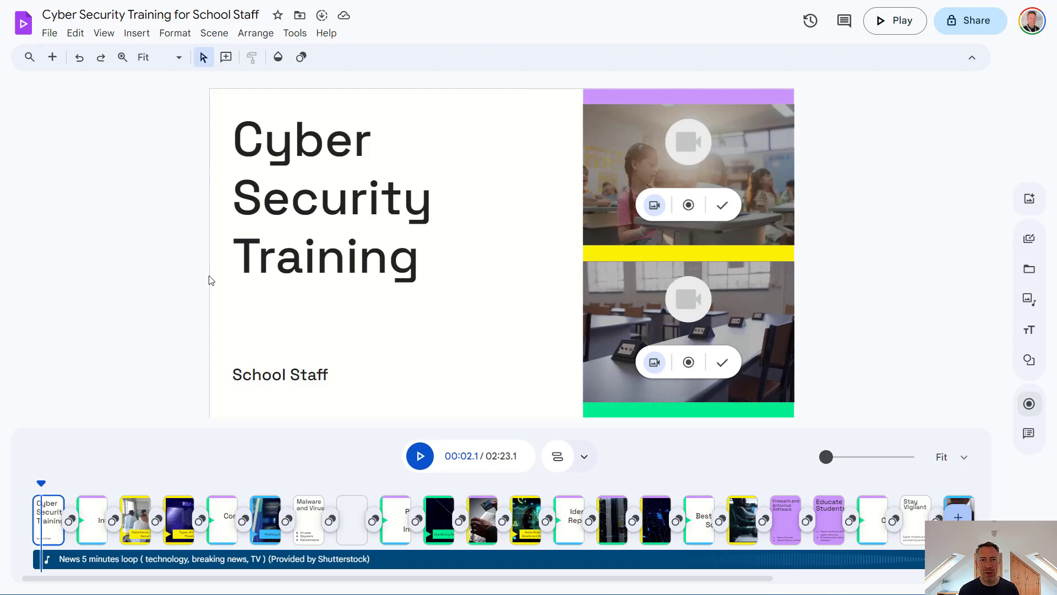
mouse_move(76, 144)
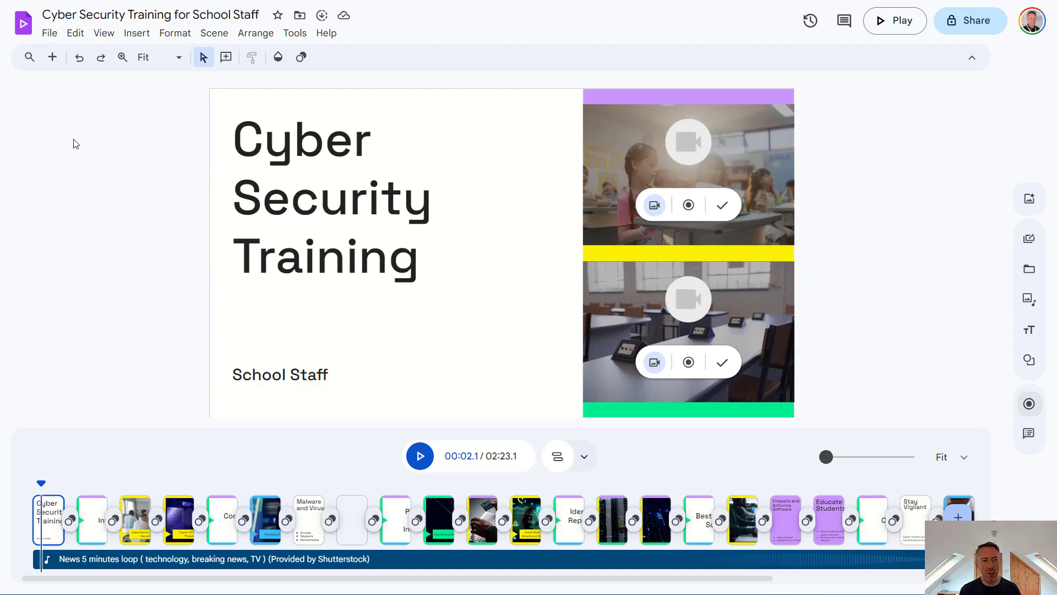
Start a new video and have Gemini outline 'Introduction to photosynthesis for students aged 9 to 10'.
click(49, 33)
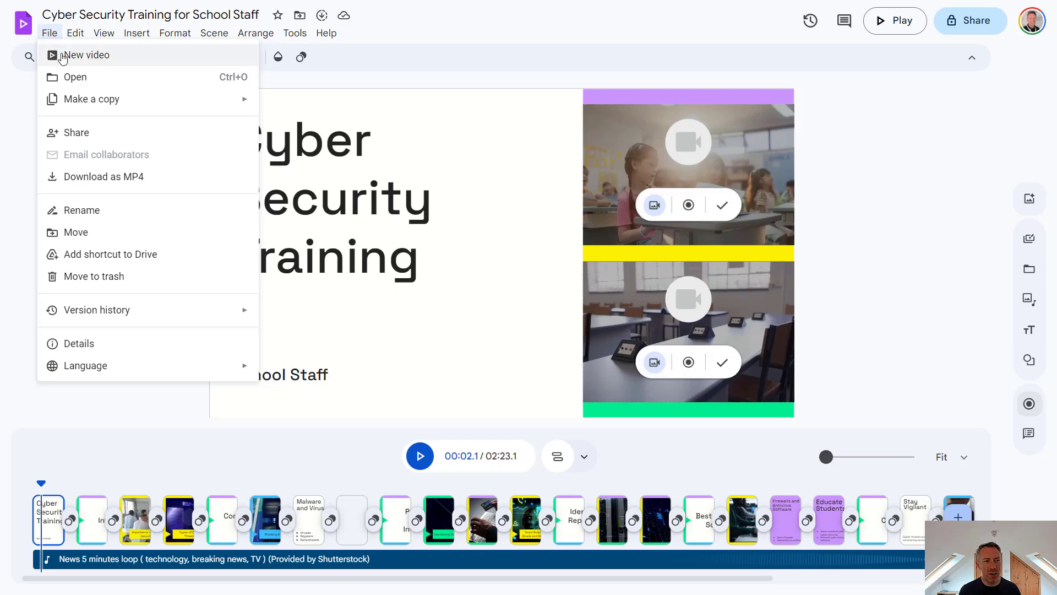
click(85, 54)
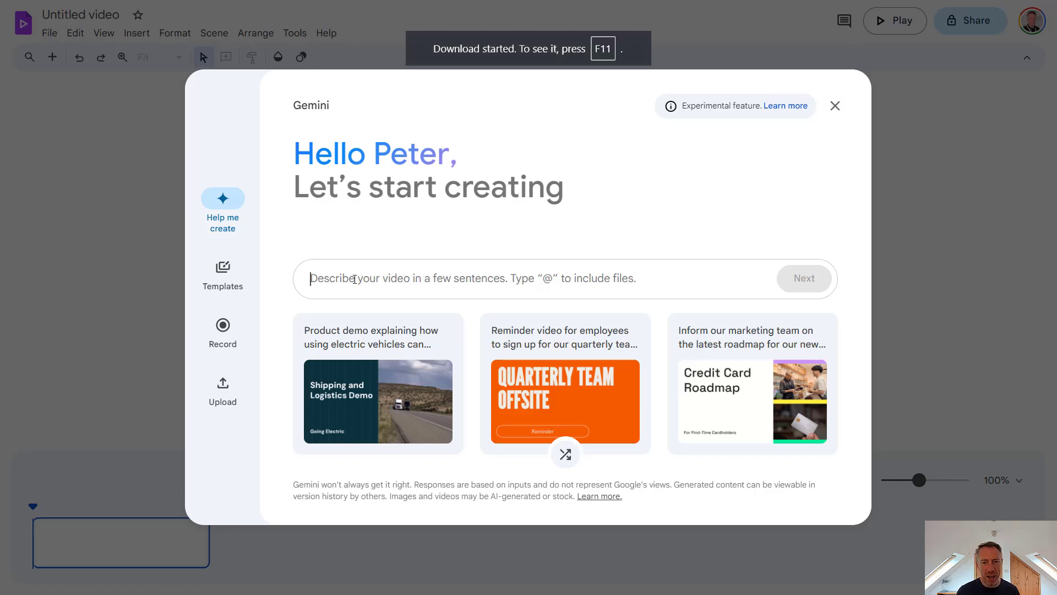
text(Introduction to photosynthesis for students aged 9 to 10)
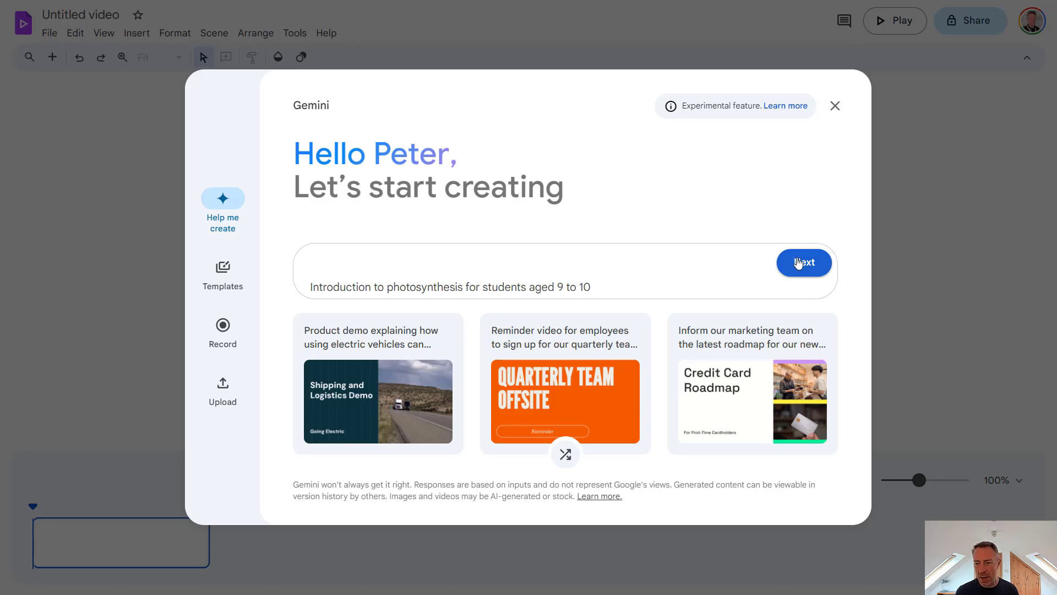
click(804, 263)
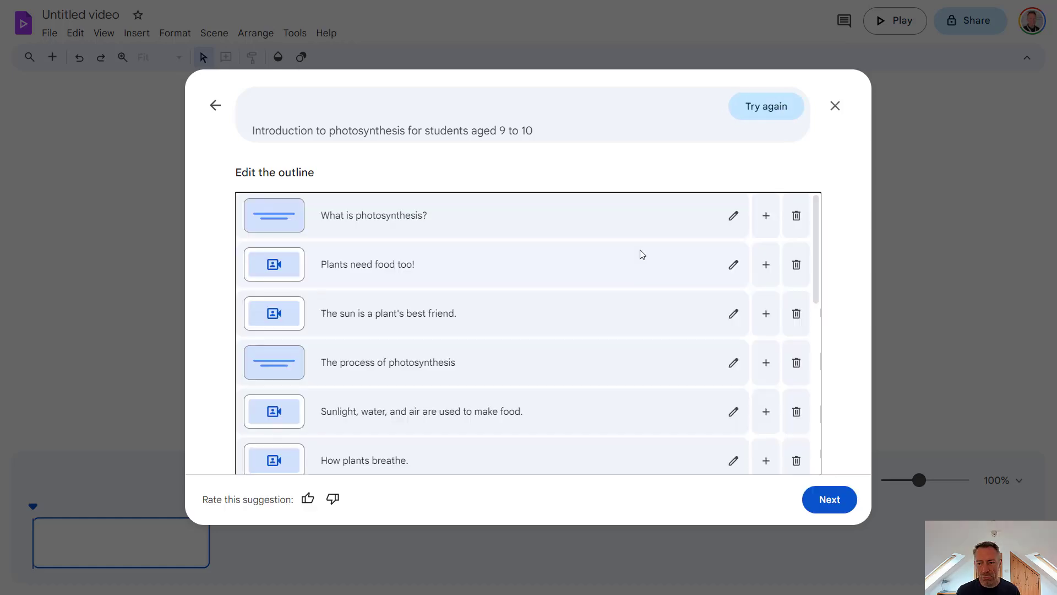
Accept the photosynthesis outline, choose the orange bold-title design, and generate the draft video.
scroll(down, 3)
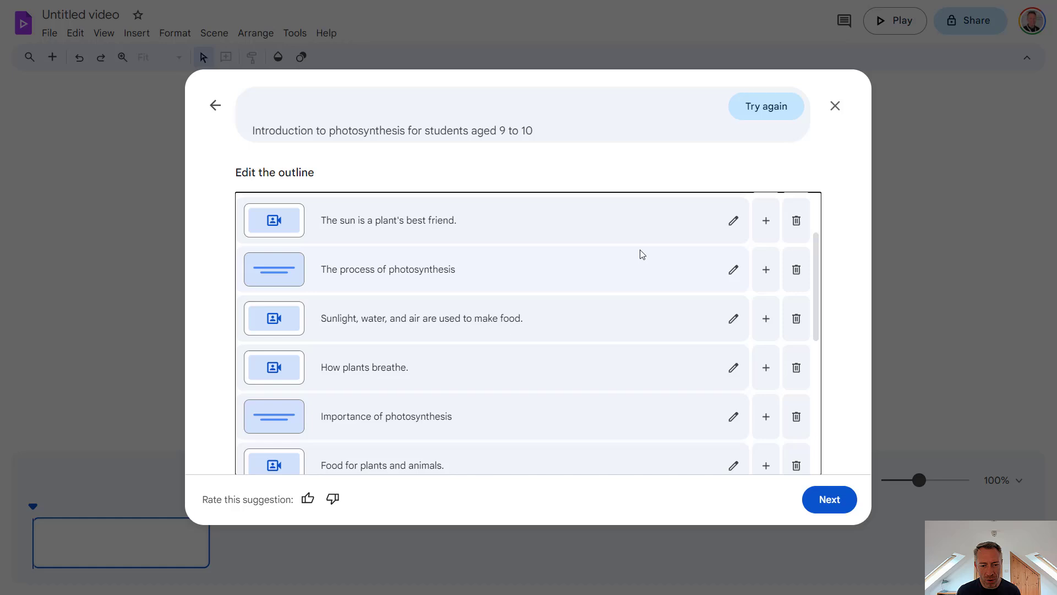
scroll(down, 3)
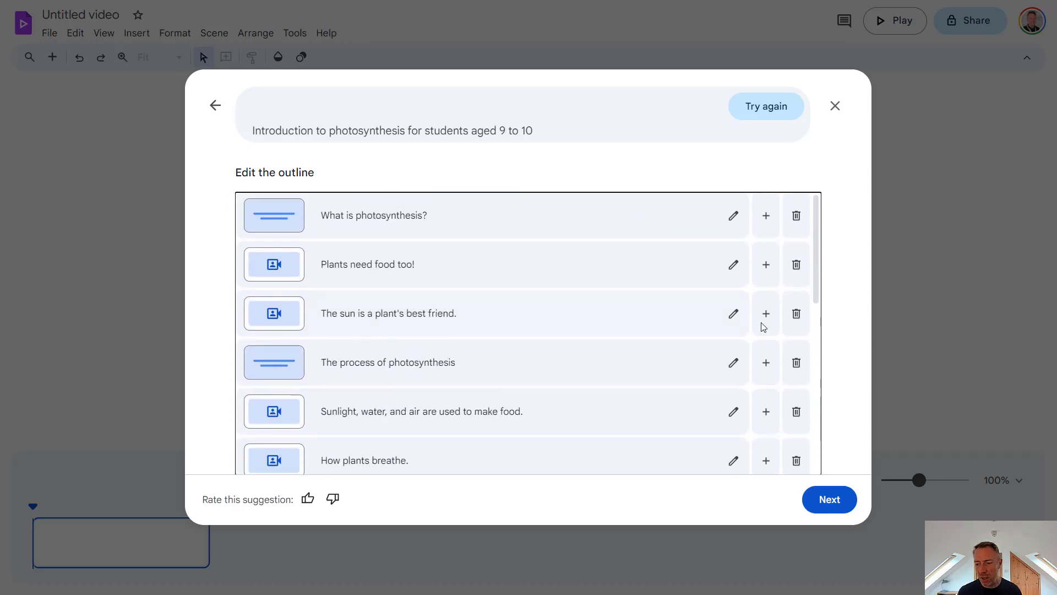
click(829, 499)
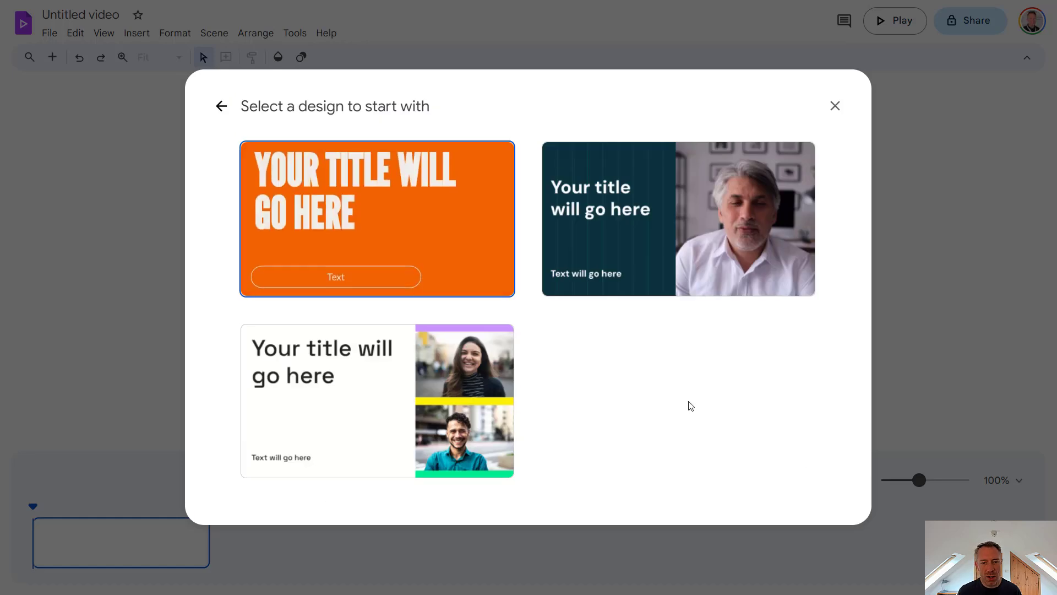
click(376, 218)
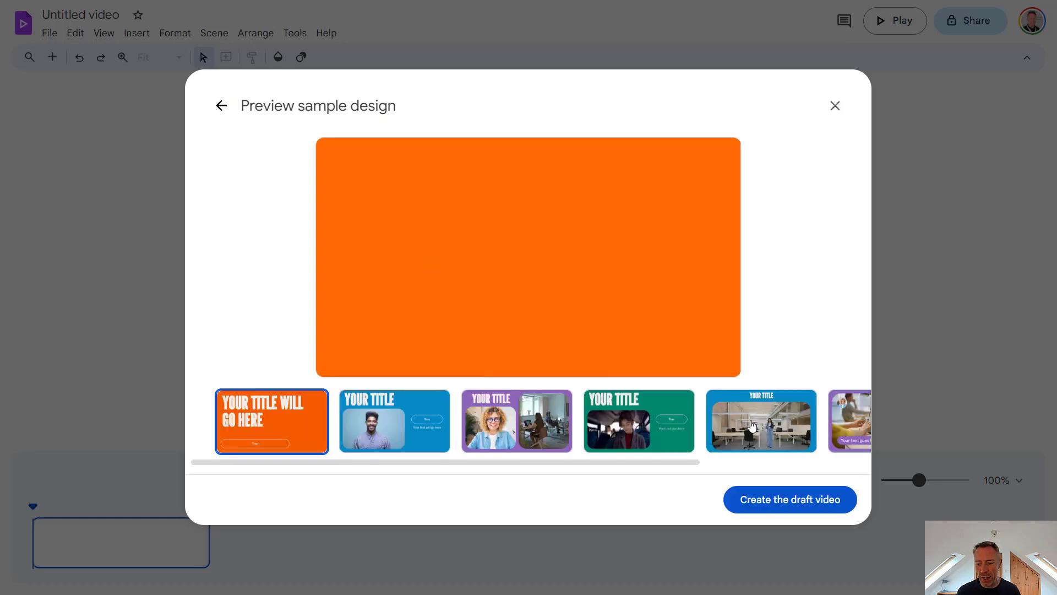
click(790, 499)
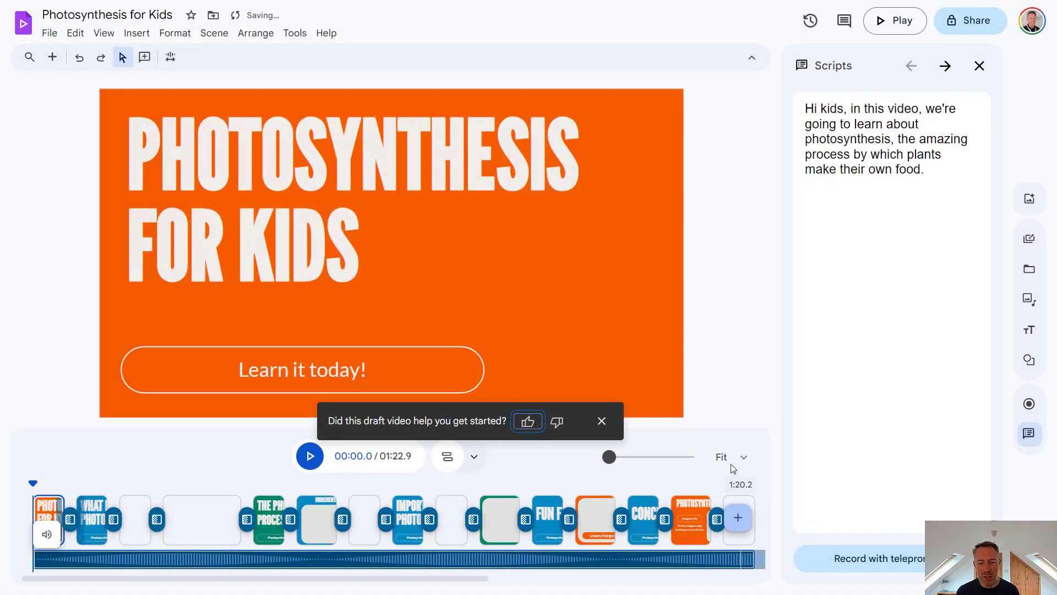
click(602, 421)
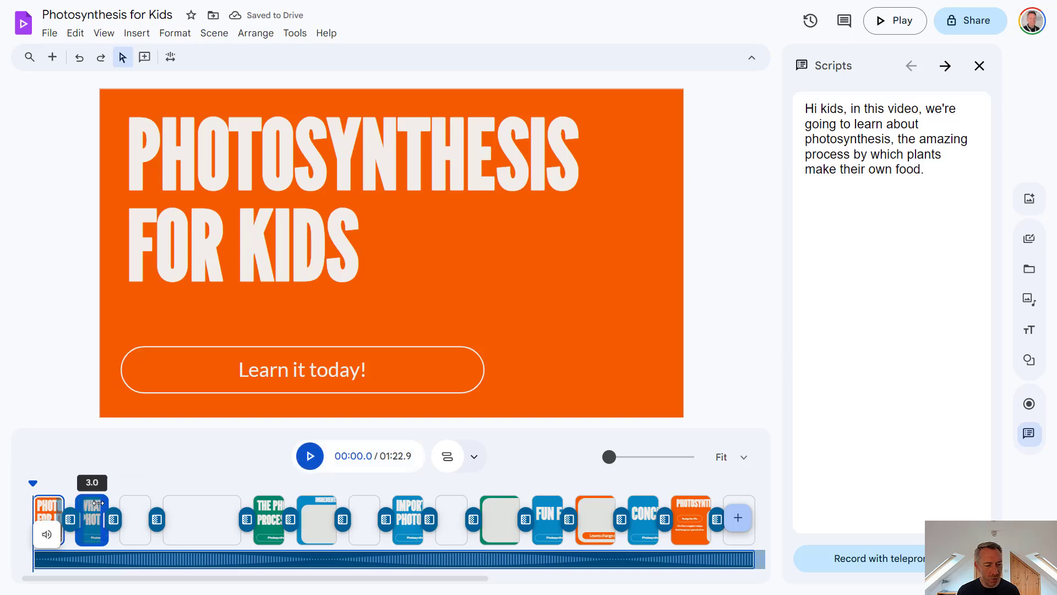
click(92, 519)
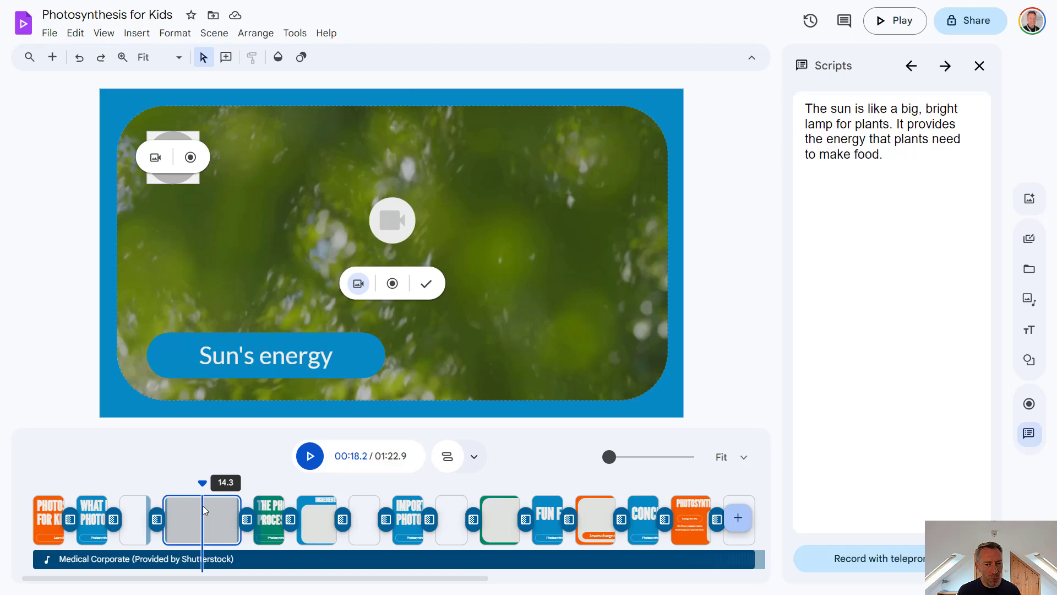
click(364, 519)
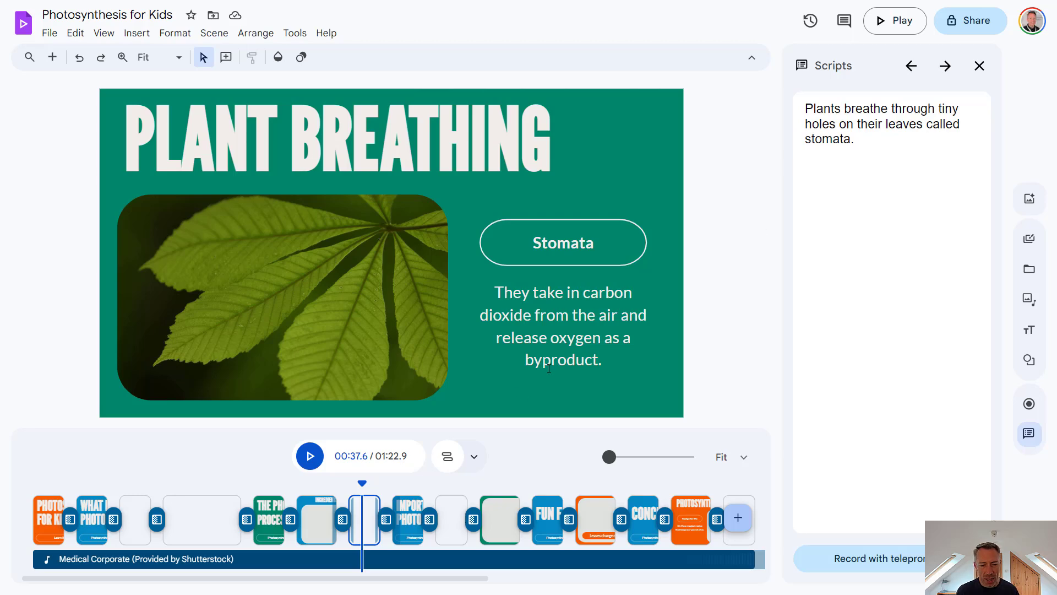
click(408, 520)
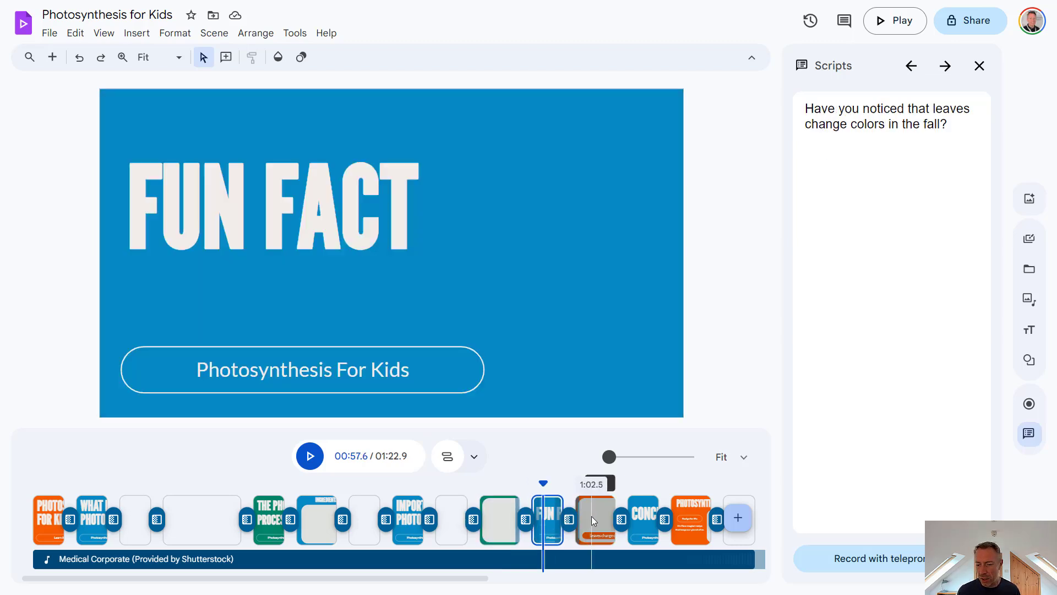
click(595, 519)
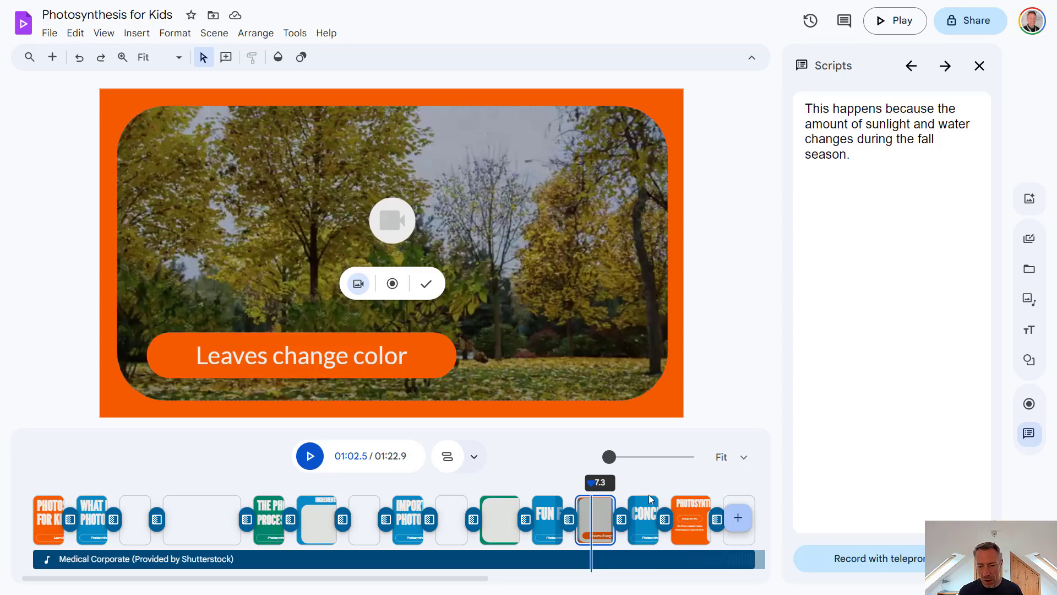
click(646, 519)
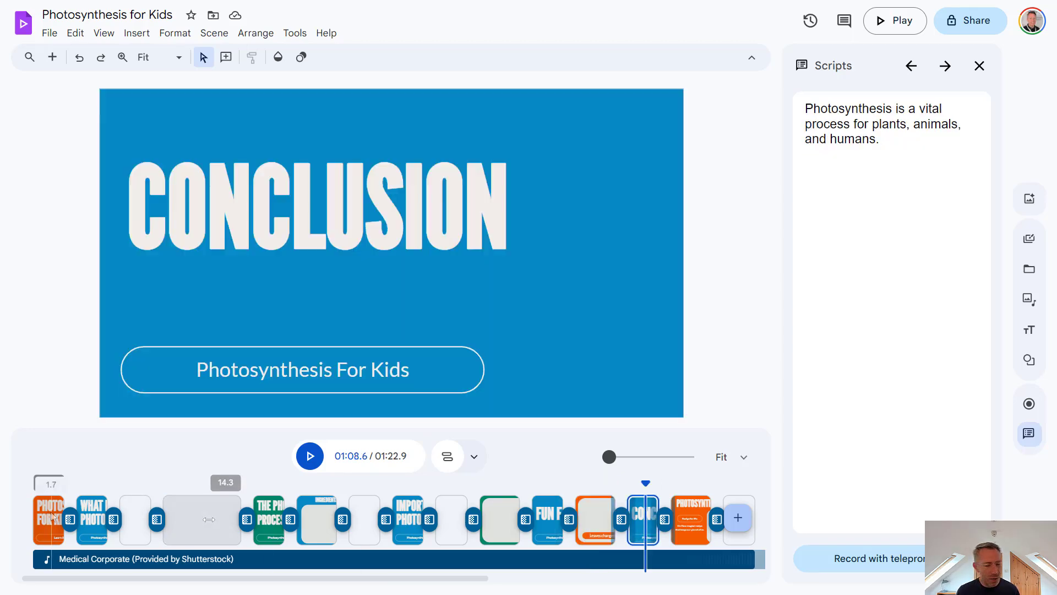
click(49, 518)
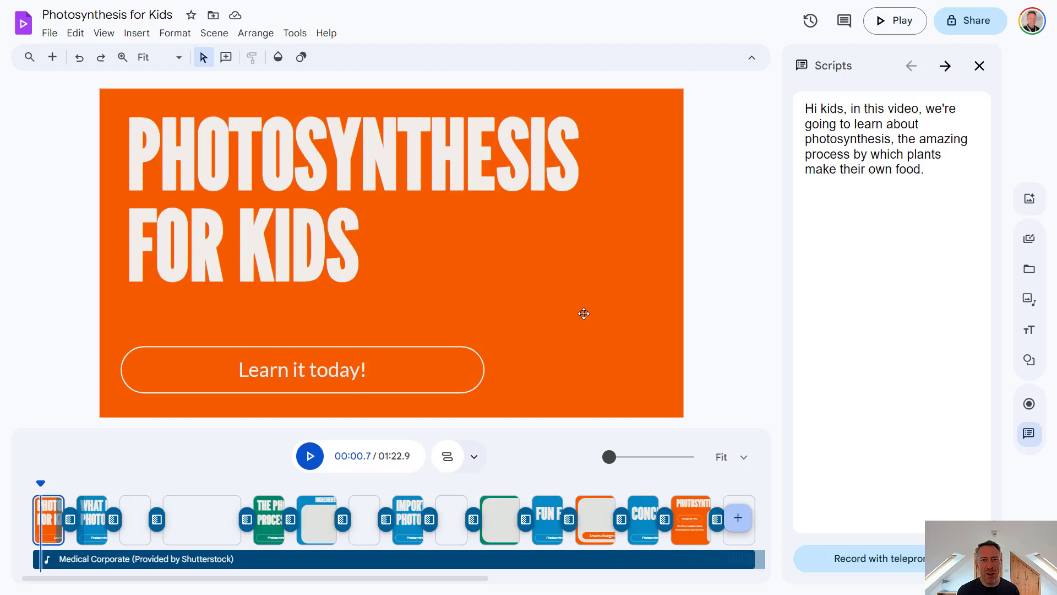